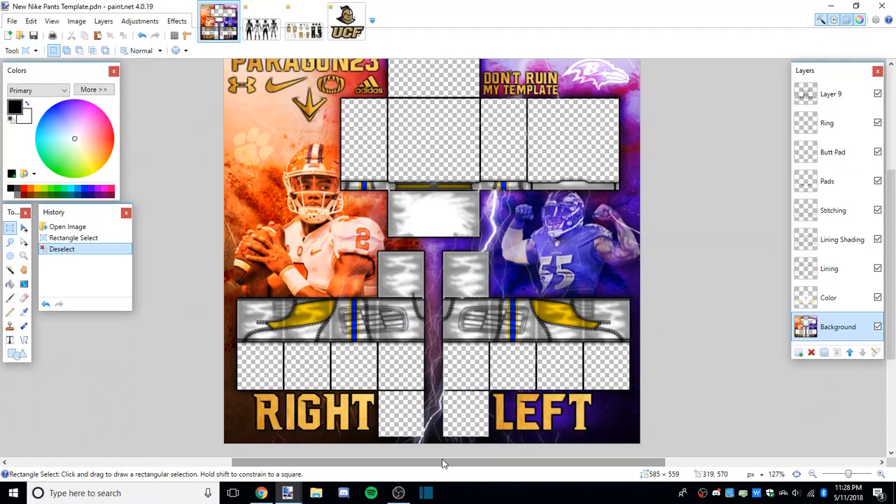
Step: Browse into Football Templates > TEAMS and locate UCF Away Jersey.png to open
left_click(11, 21)
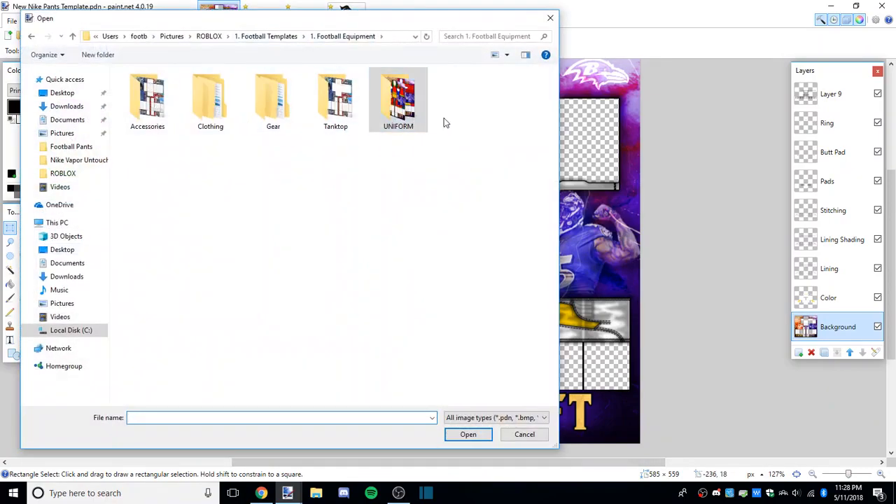
double_click(398, 98)
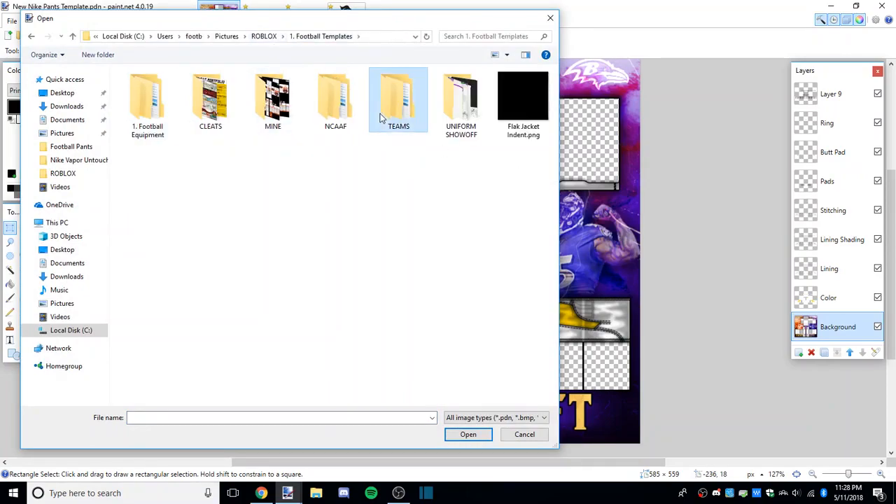
double_click(398, 99)
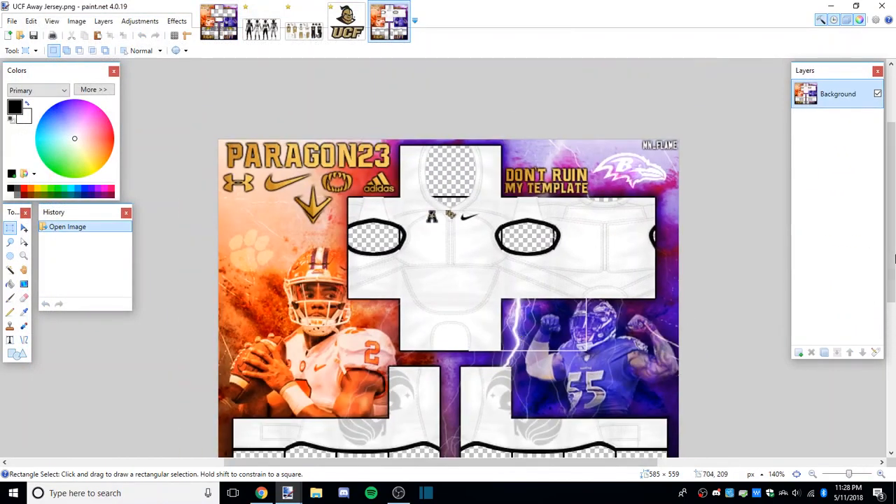
scroll("up", 3)
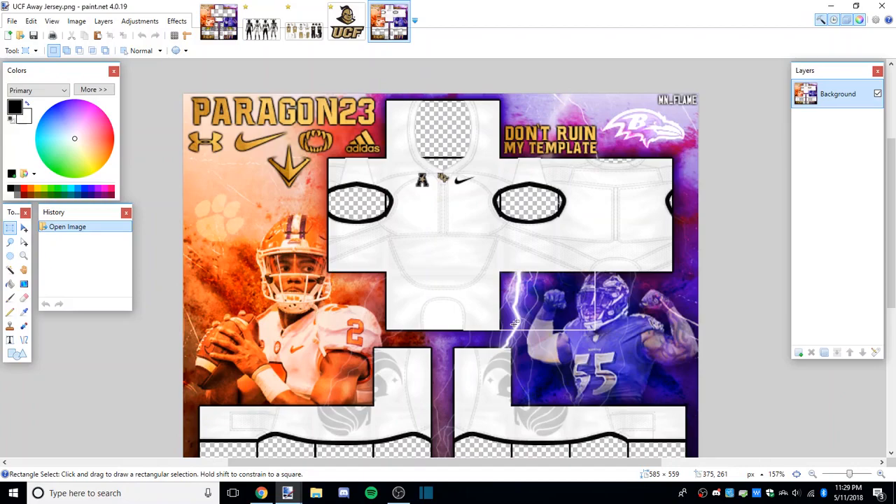
mouse_move(635, 336)
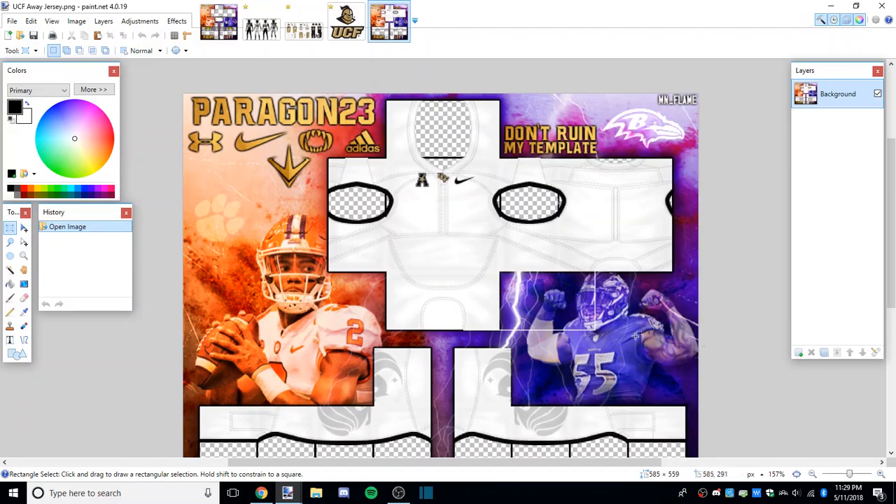
Step: Compare the pants template with the uniform photos and select the lower pants area
left_click(260, 21)
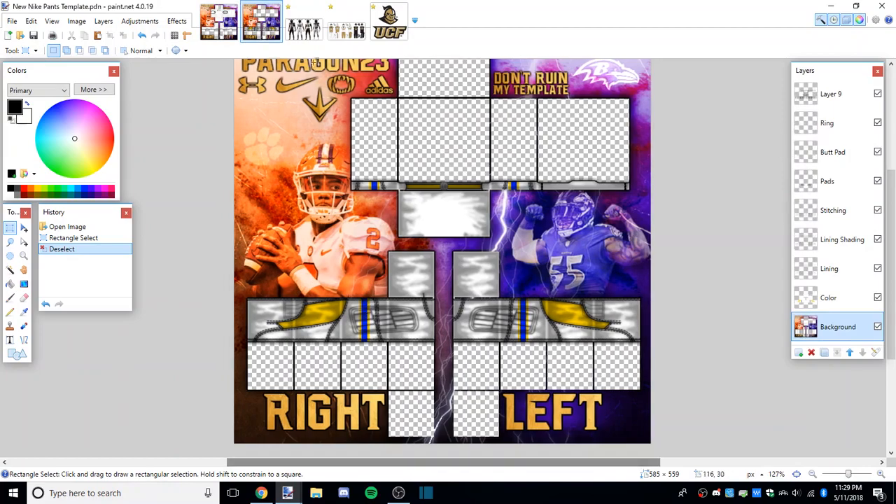
left_click(303, 21)
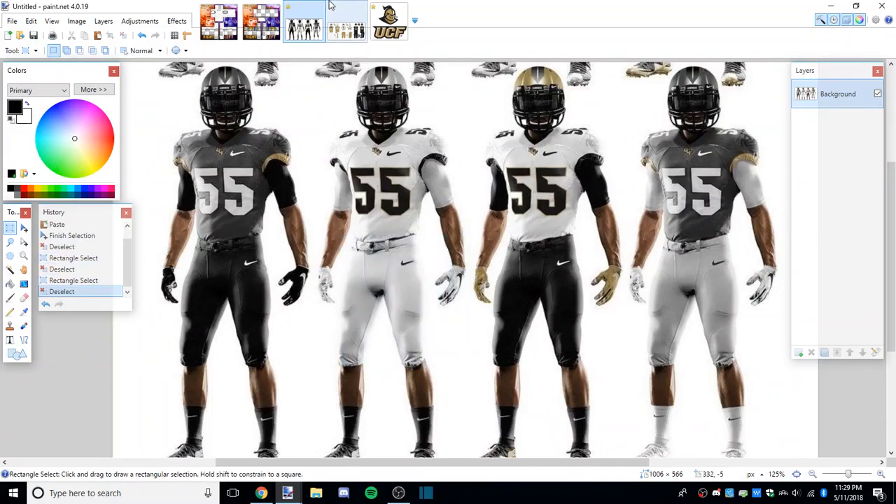
left_click(303, 21)
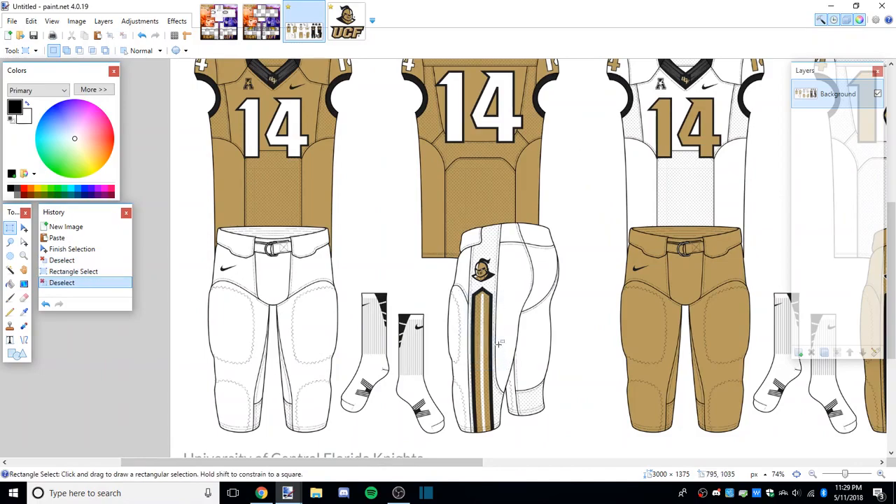
mouse_move(258, 78)
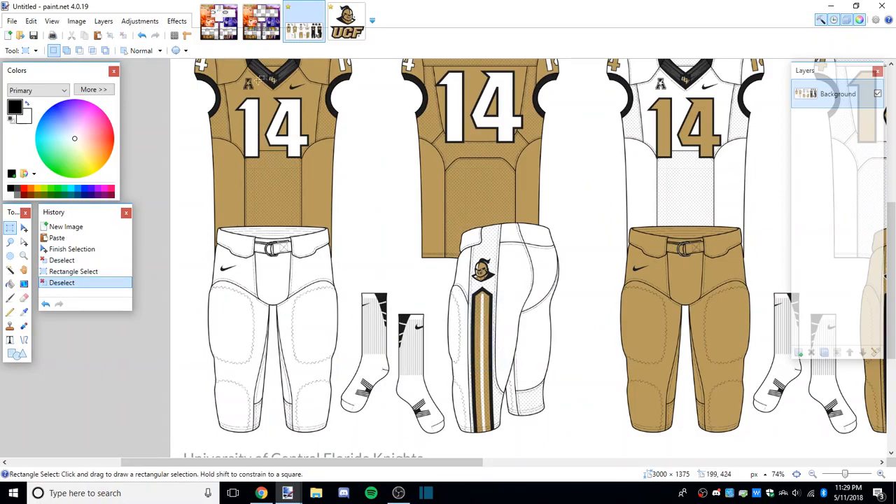
left_click(260, 21)
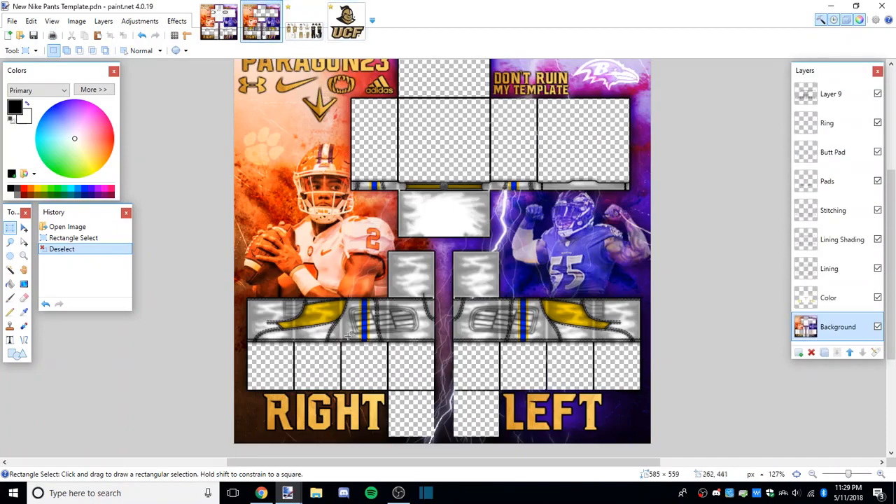
mouse_move(398, 327)
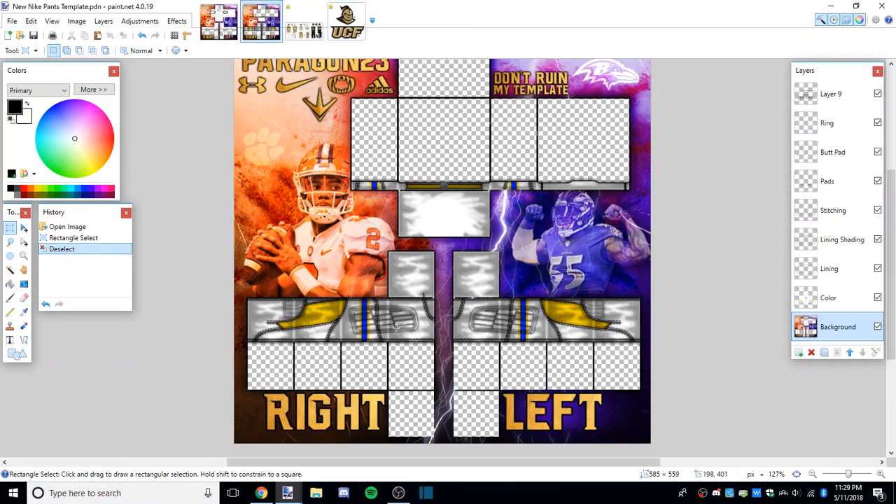
left_click_drag(405, 302, 490, 364)
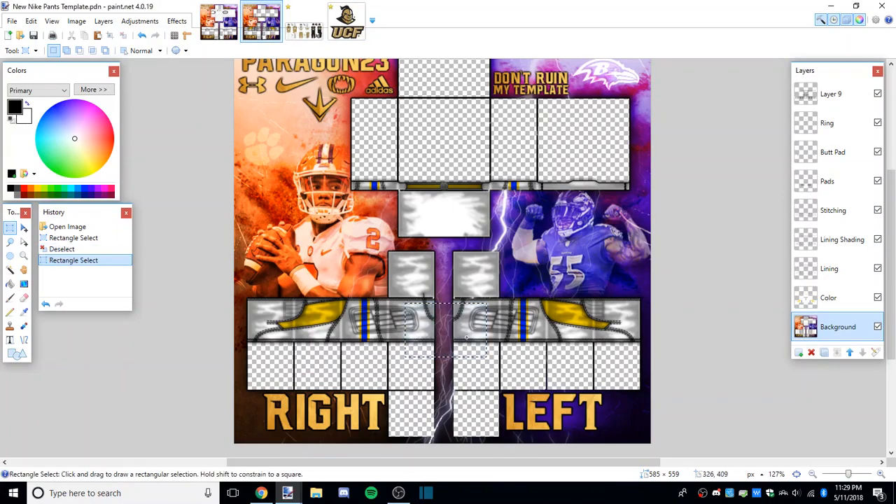
Step: Flip through the away jersey and pants template, ending on the UCF uniform reference artwork
left_click(218, 21)
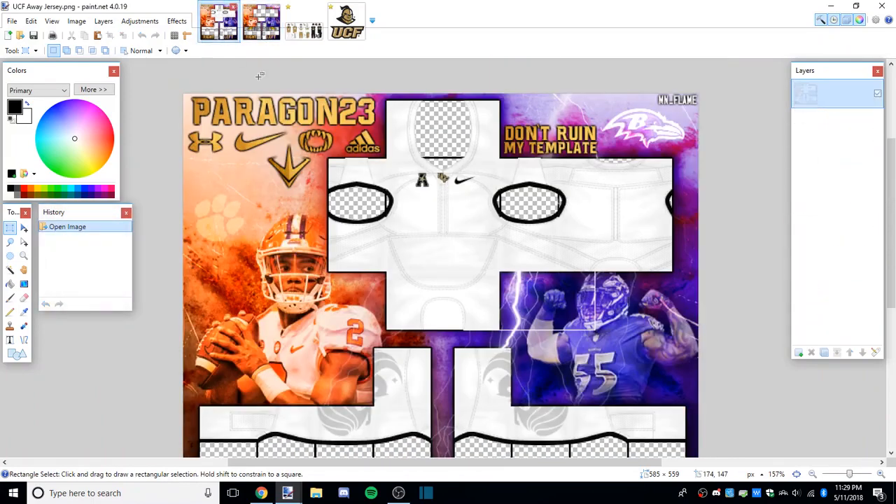
left_click(260, 21)
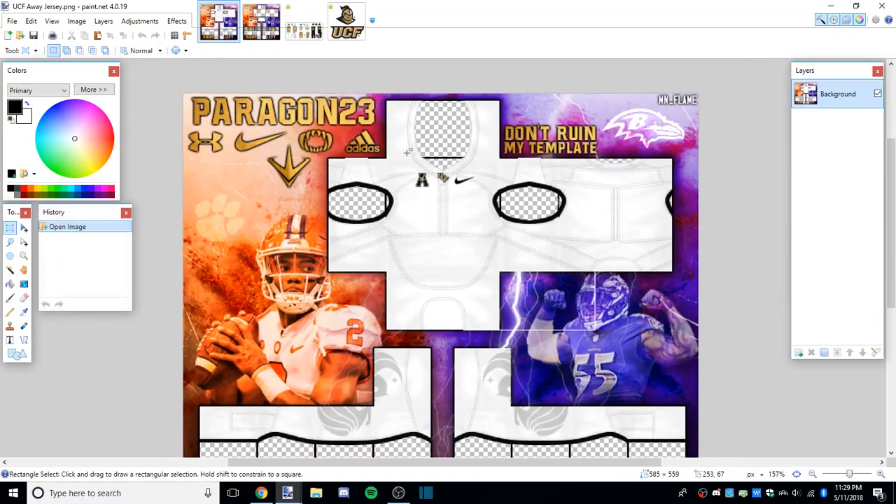
left_click(261, 21)
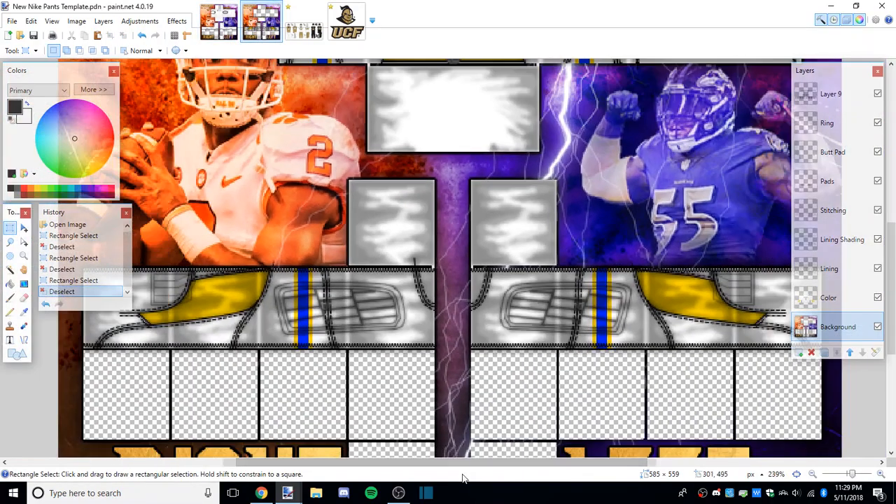
left_click(303, 21)
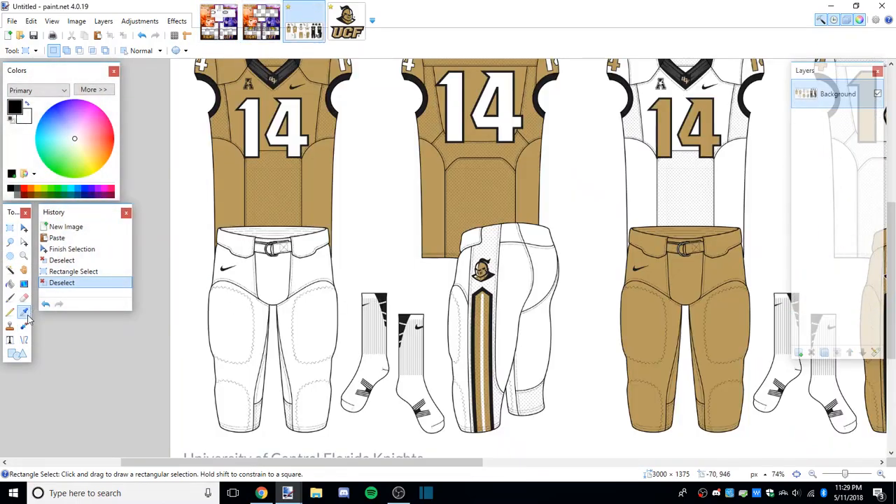
Step: Sample a colour from the reference and paint-bucket it onto the pants' Color layer
left_click(22, 311)
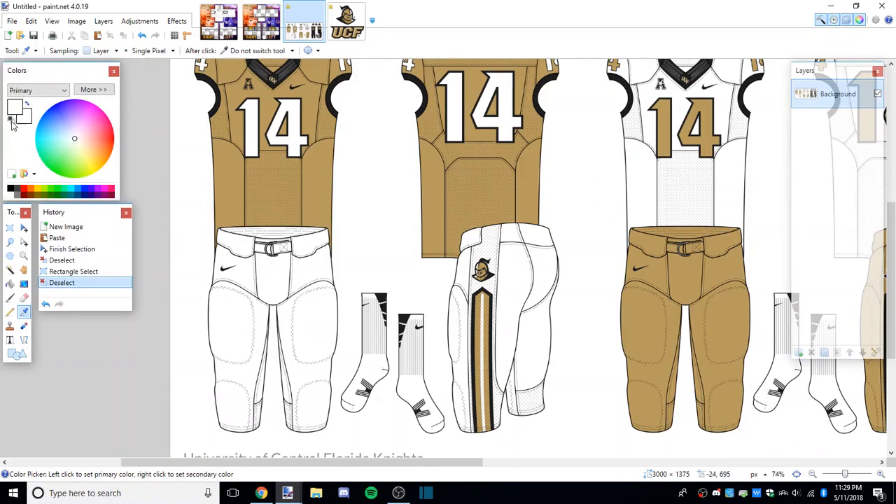
left_click(14, 106)
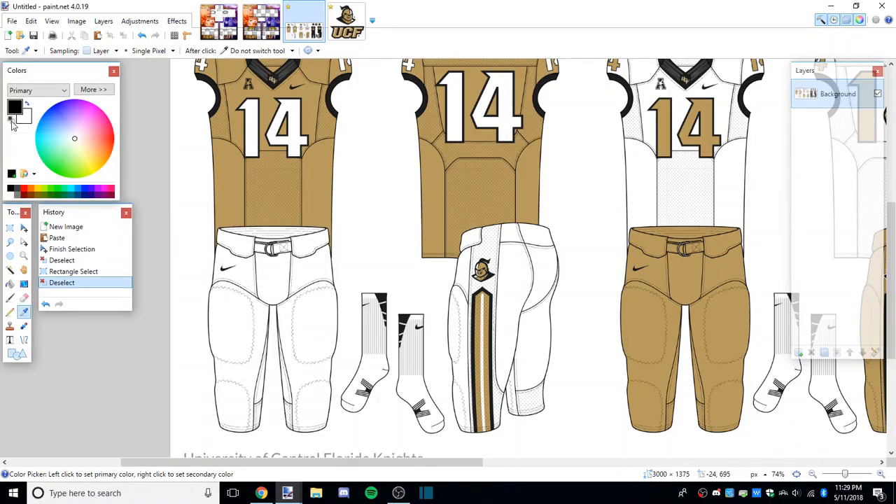
left_click(11, 126)
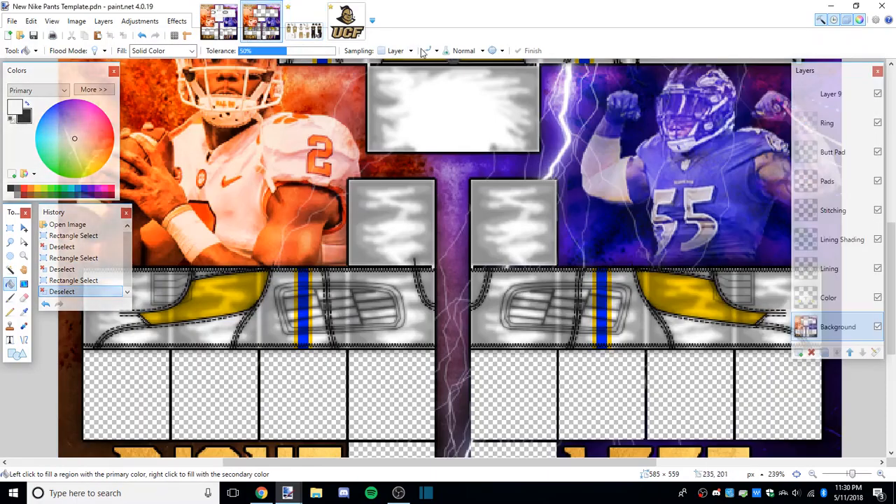
mouse_move(428, 51)
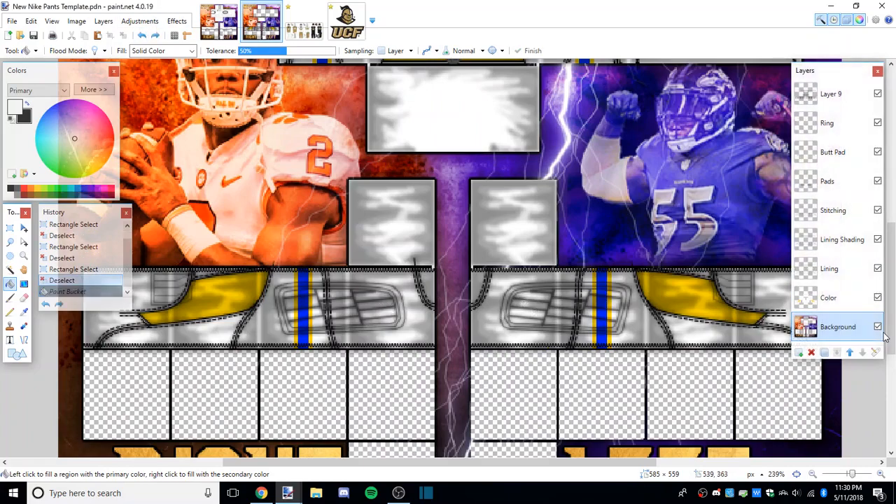
left_click(828, 296)
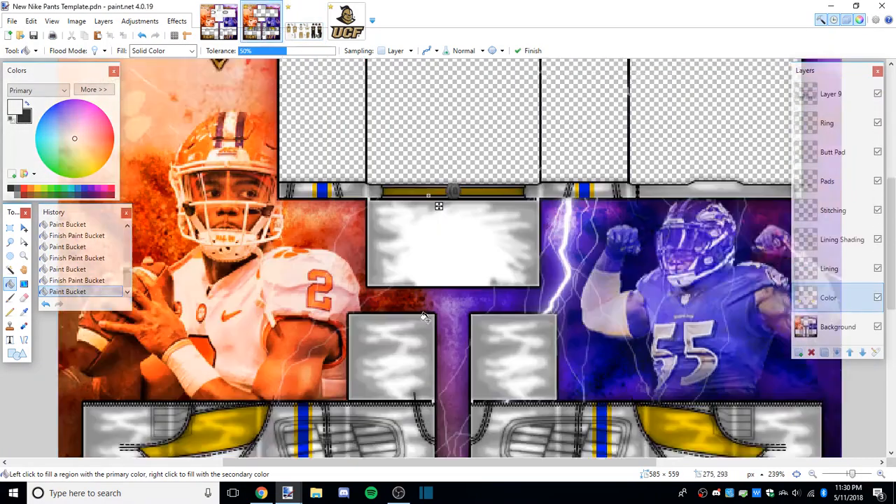
scroll("down", 3)
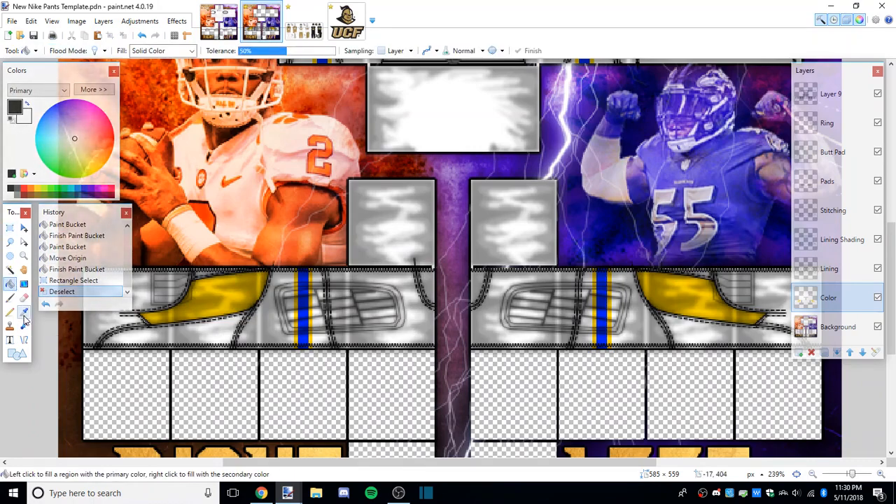
Step: Lower the drawing colour to a near-white F4F4F4 in the expanded Colors window
left_click(24, 312)
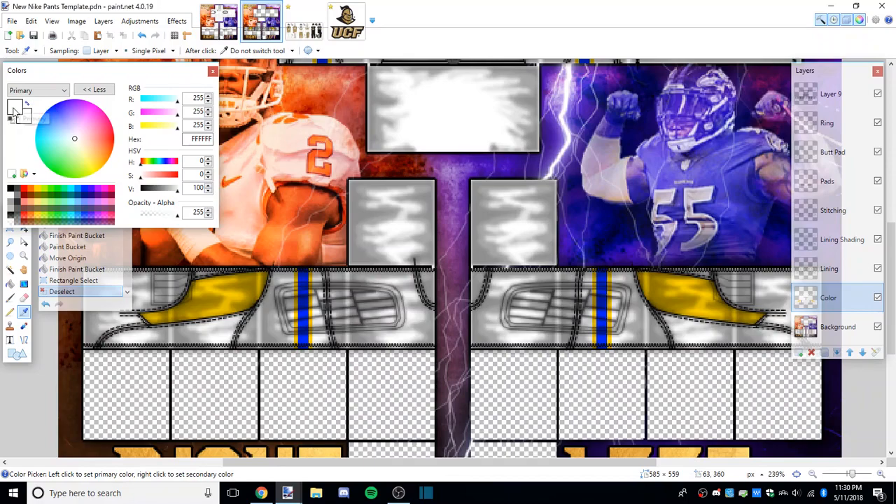
mouse_move(13, 112)
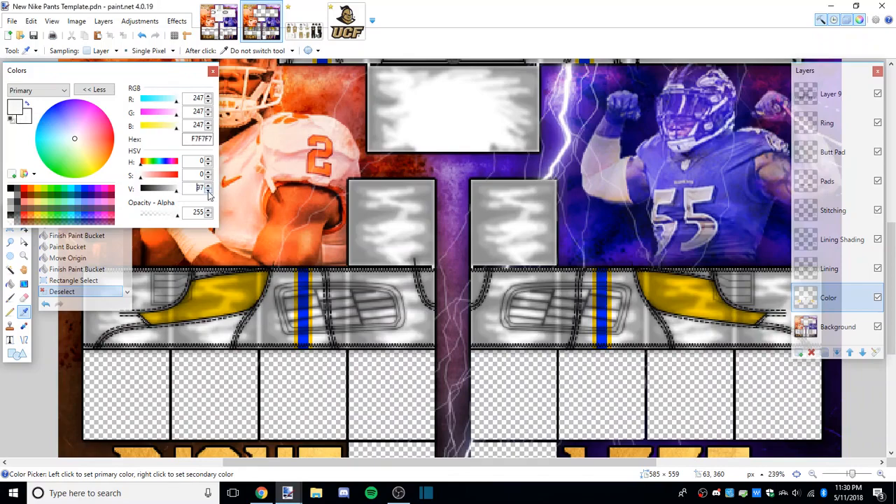
left_click(208, 191)
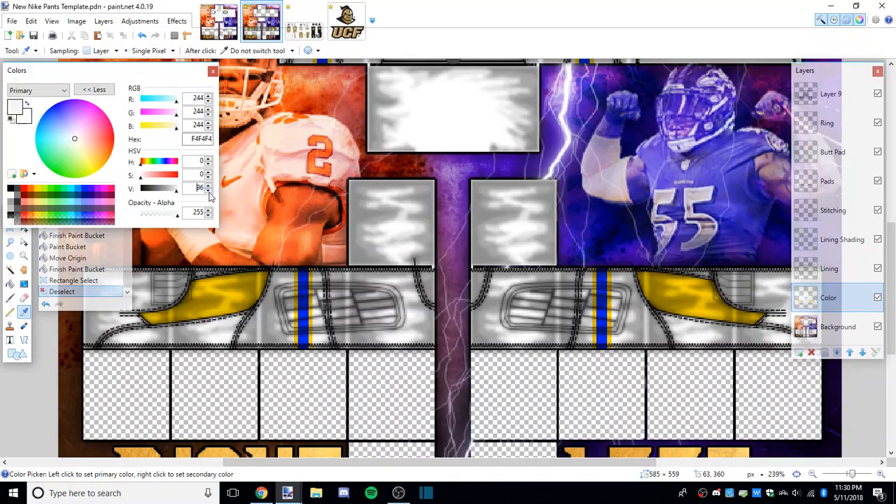
left_click(94, 90)
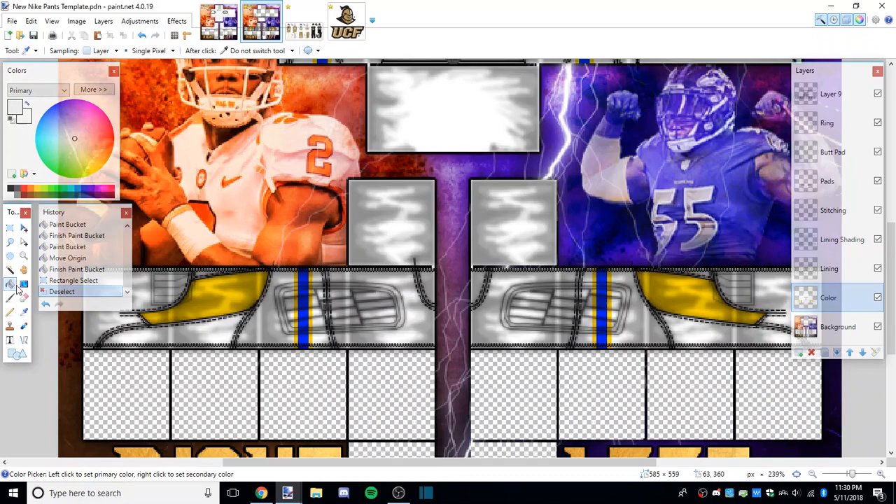
left_click(10, 282)
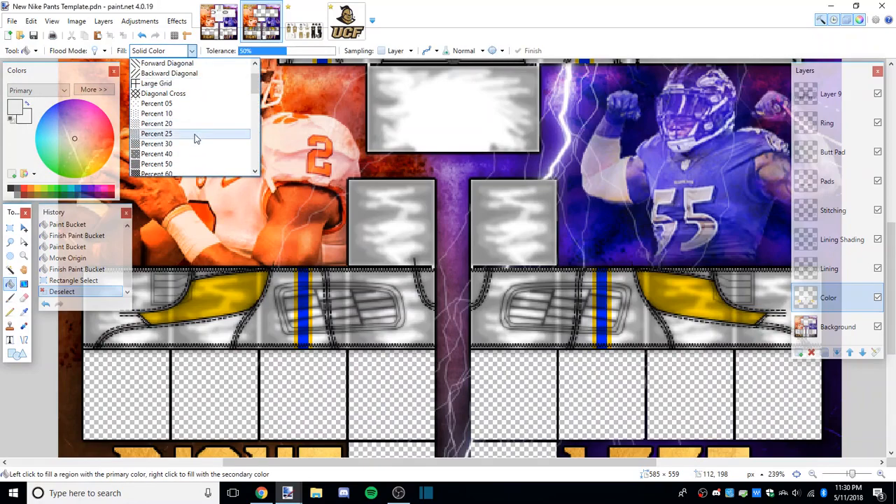
left_click(157, 133)
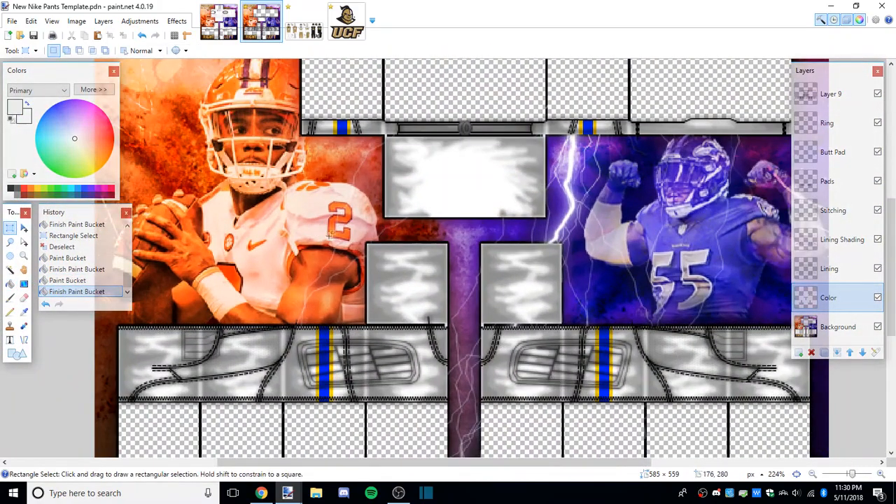
left_click(302, 20)
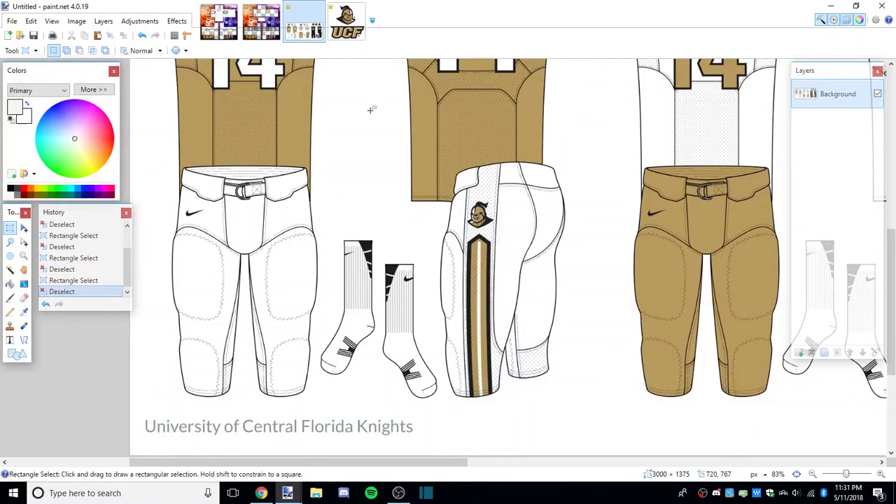
left_click(260, 20)
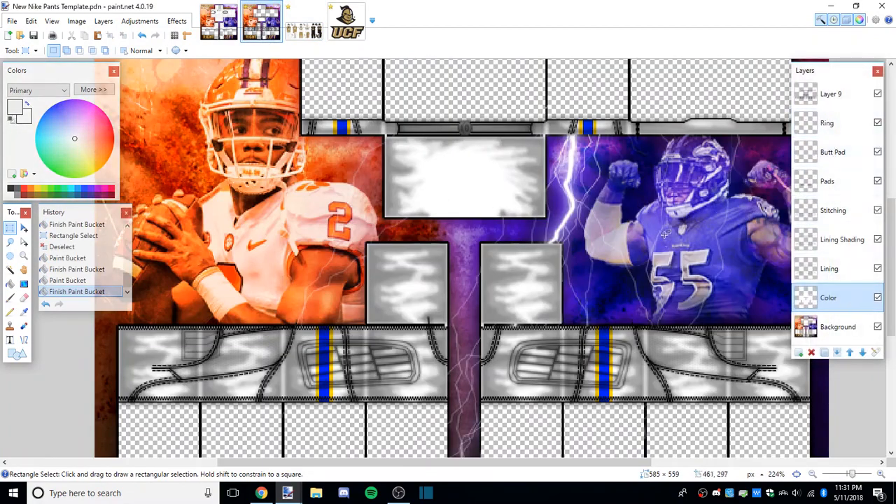
left_click(168, 50)
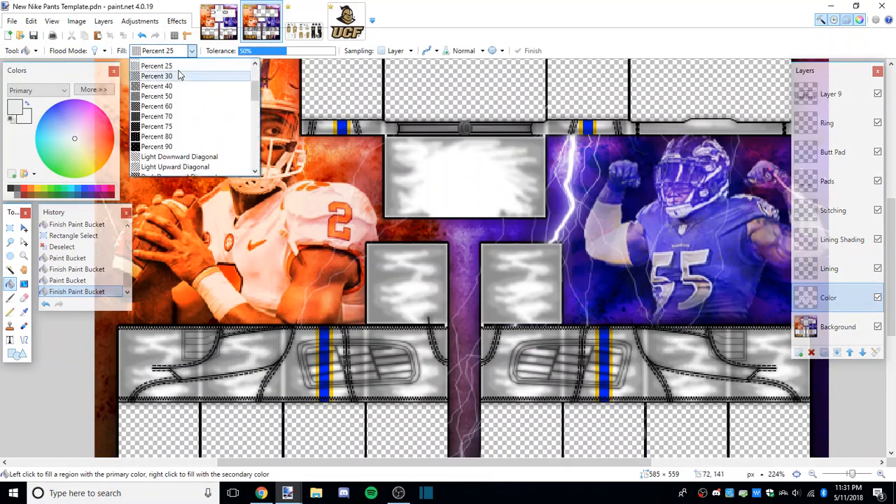
left_click(157, 51)
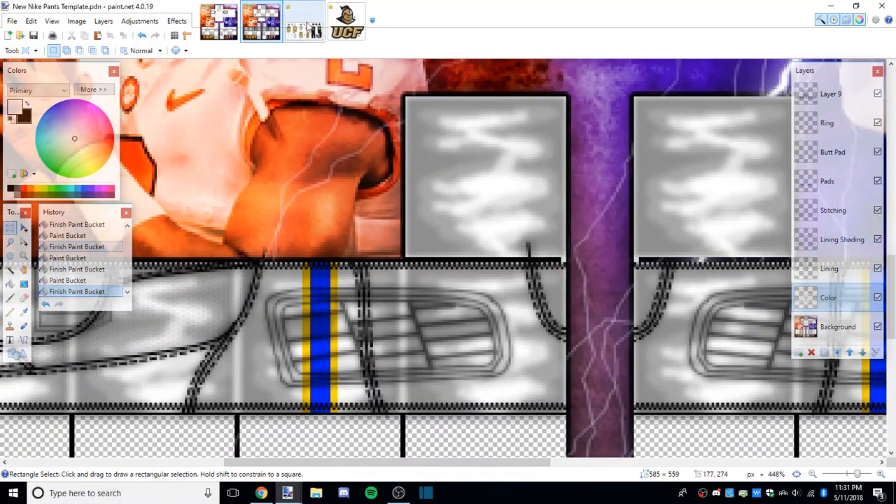
left_click(303, 21)
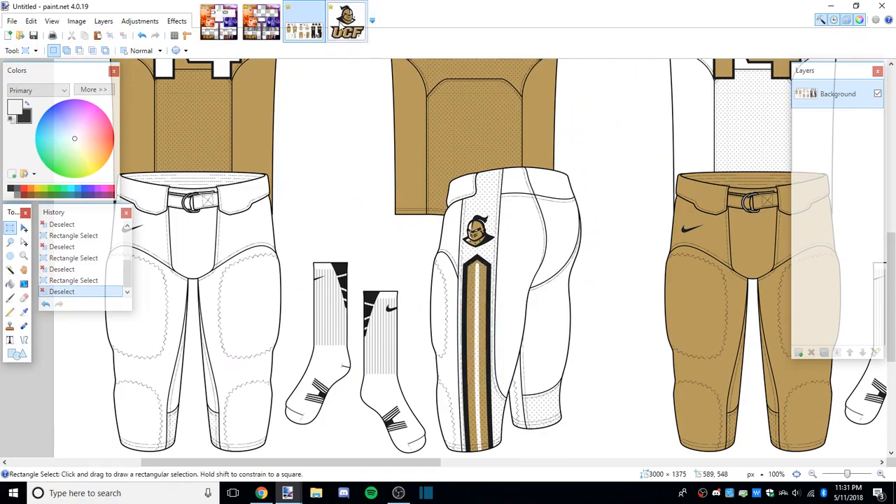
Step: Resize the knight logo image to 14×14 pixels and return to the pants template
left_click(347, 21)
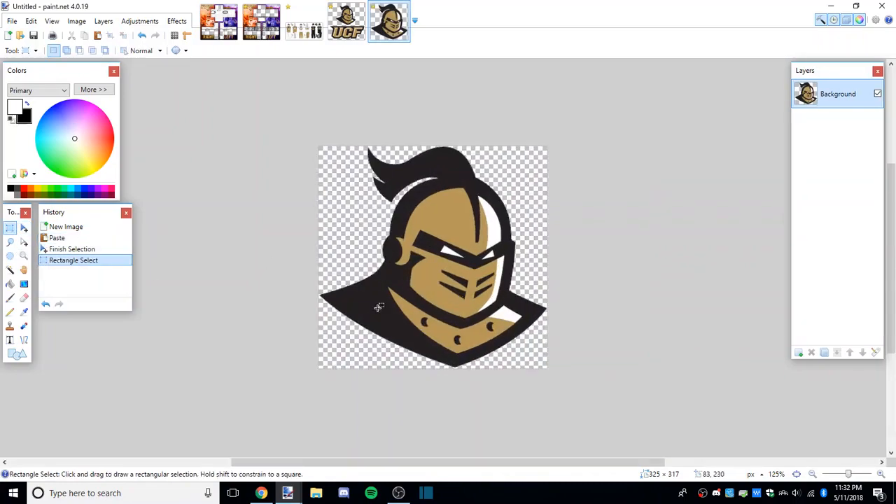
mouse_move(472, 299)
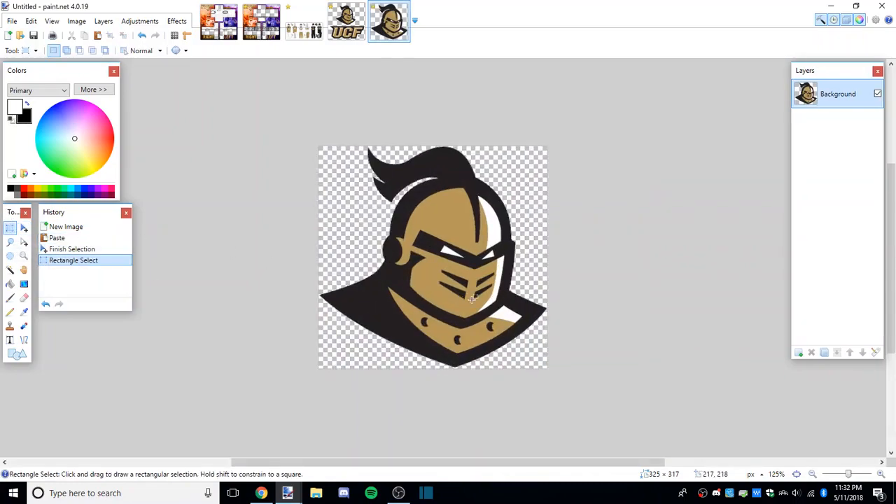
left_click(260, 21)
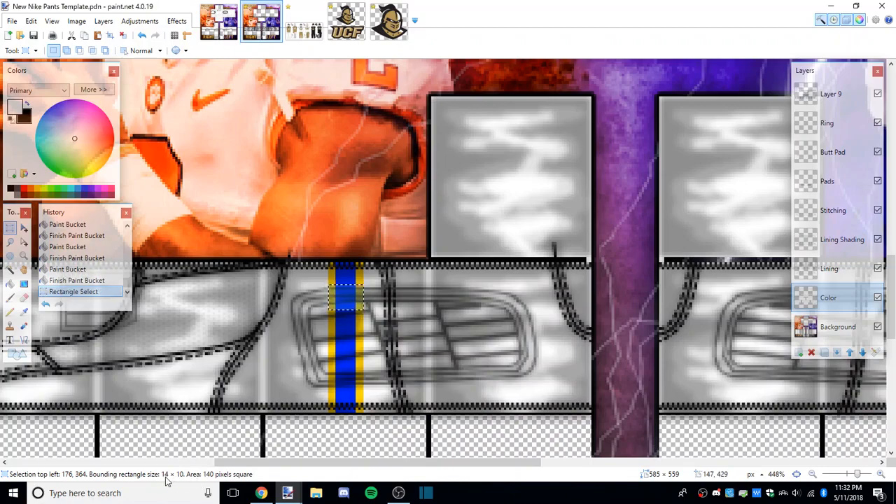
left_click(389, 21)
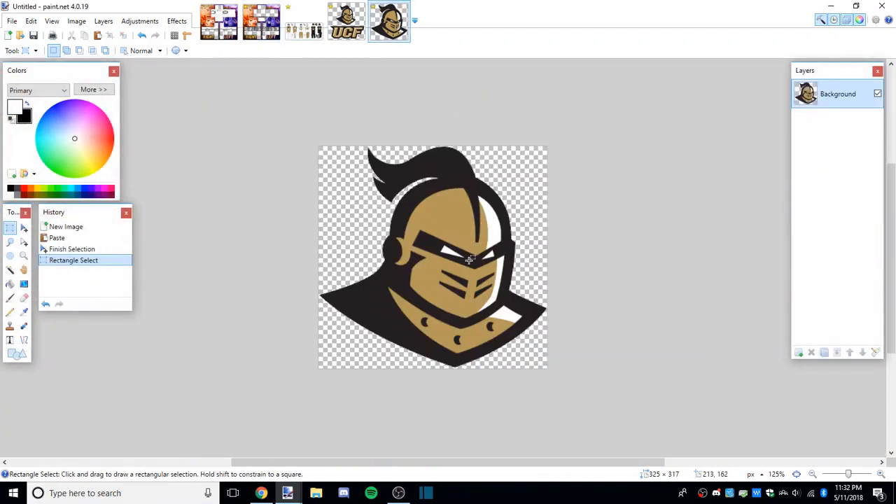
left_click(76, 21)
type("14")
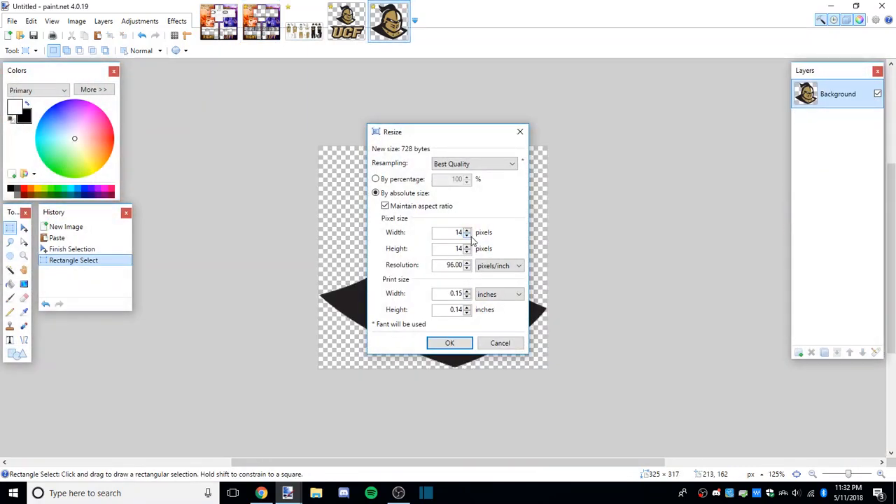
left_click(449, 343)
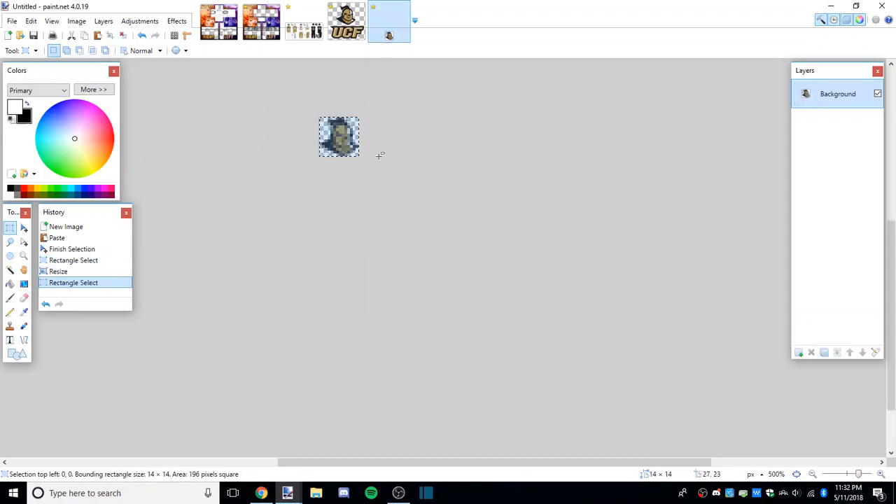
left_click(260, 21)
type("L")
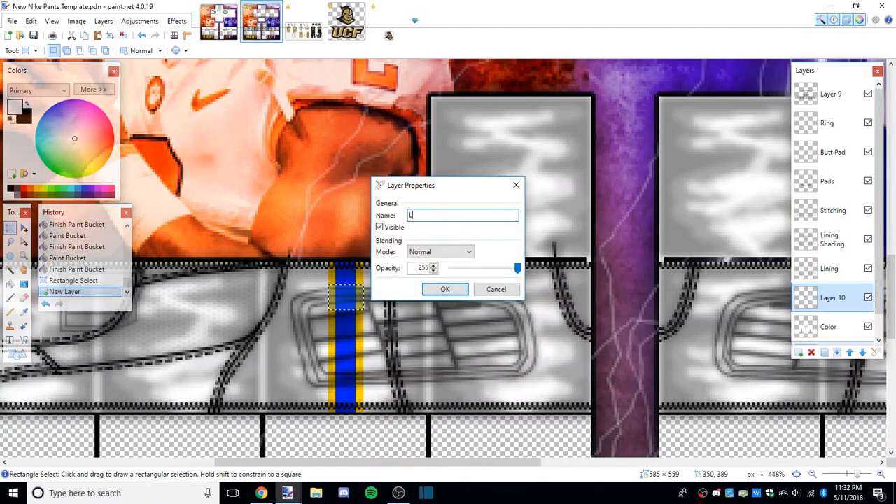
Step: Name the layer Logos and drag the knight logo onto the first leg's stripe
left_click(445, 289)
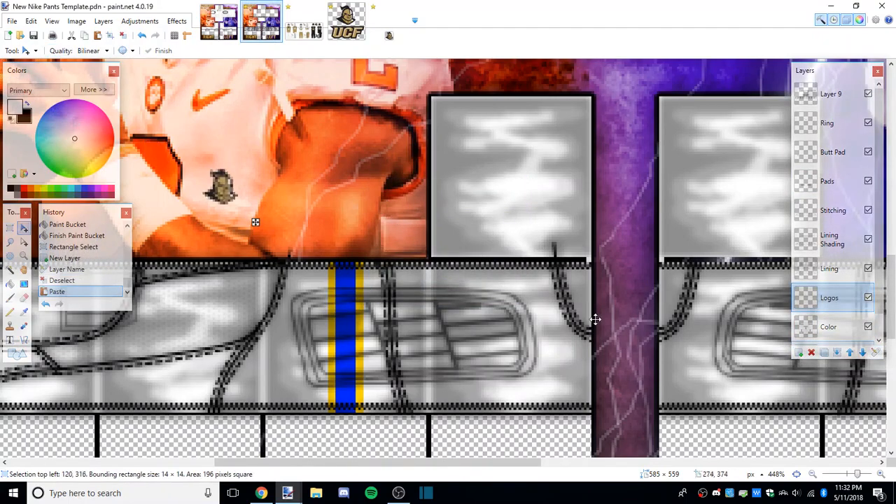
left_click_drag(255, 221, 350, 287)
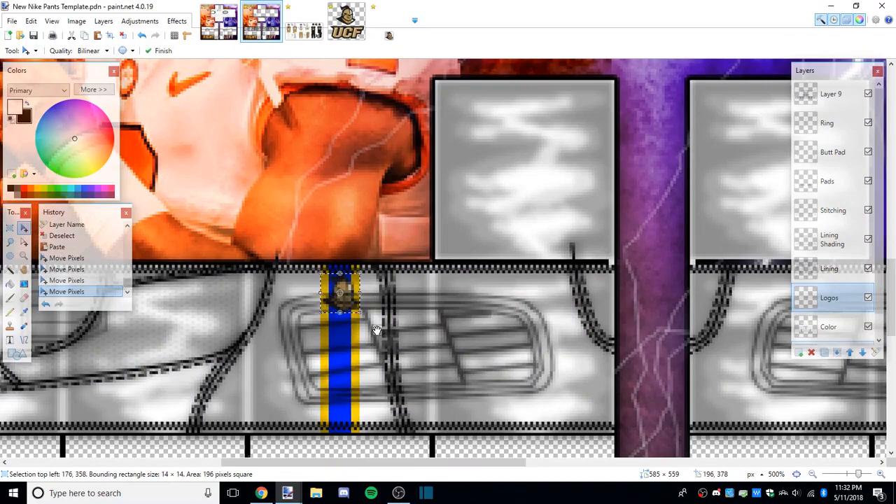
left_click(302, 21)
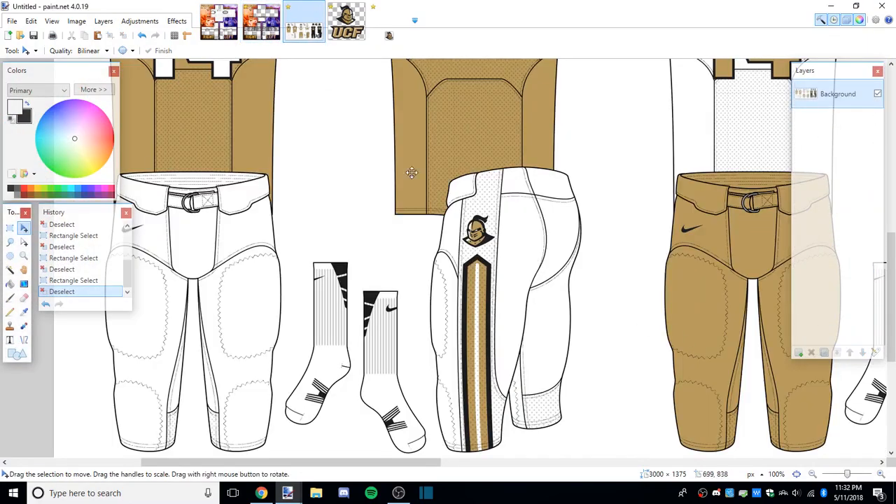
left_click(261, 21)
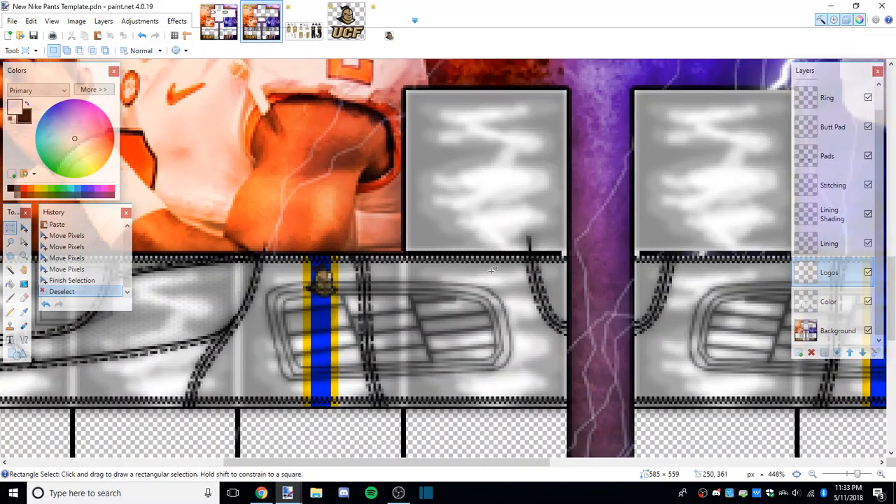
mouse_move(459, 302)
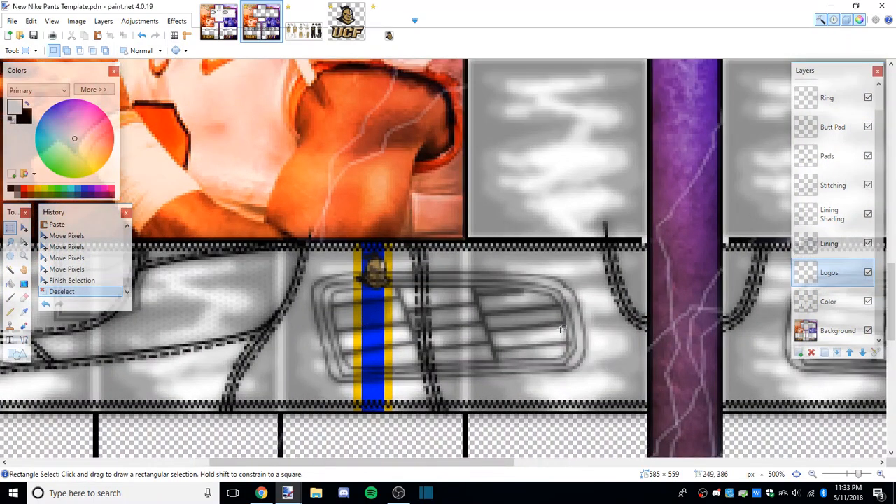
Step: Paste a second knight logo with Ctrl+V and position it on the other leg's stripe
scroll("down", 3)
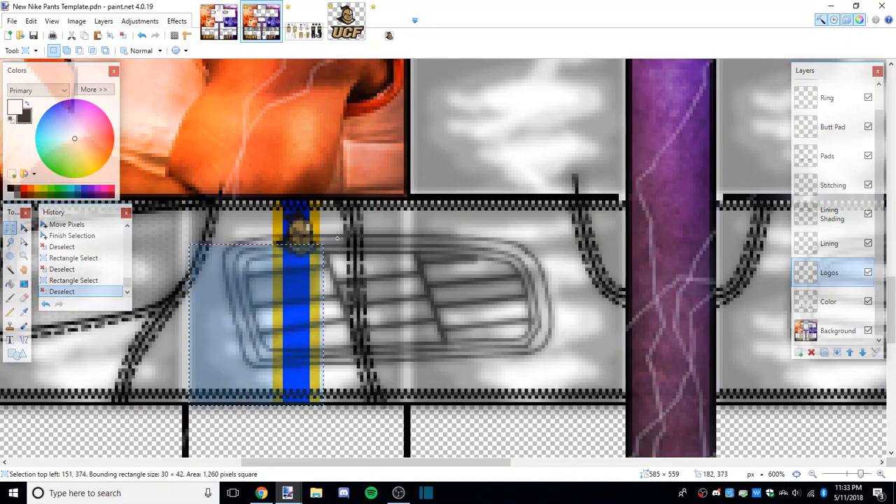
key("ctrl+v")
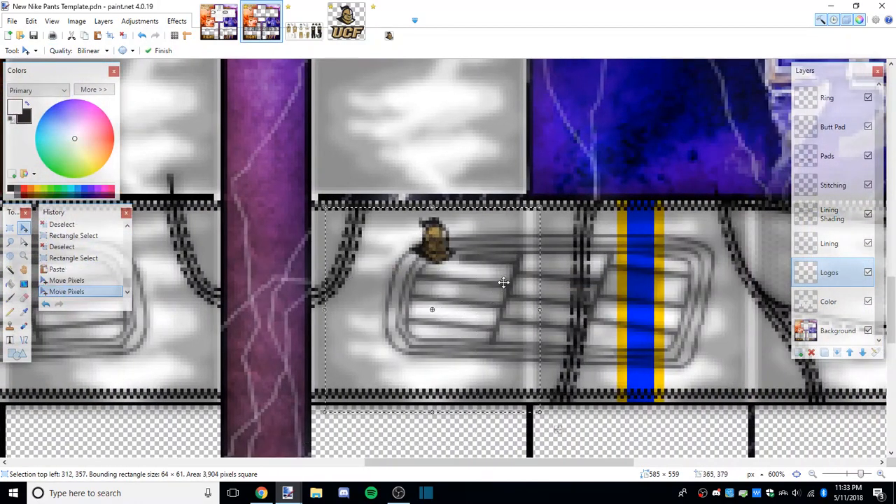
left_click_drag(504, 283, 493, 272)
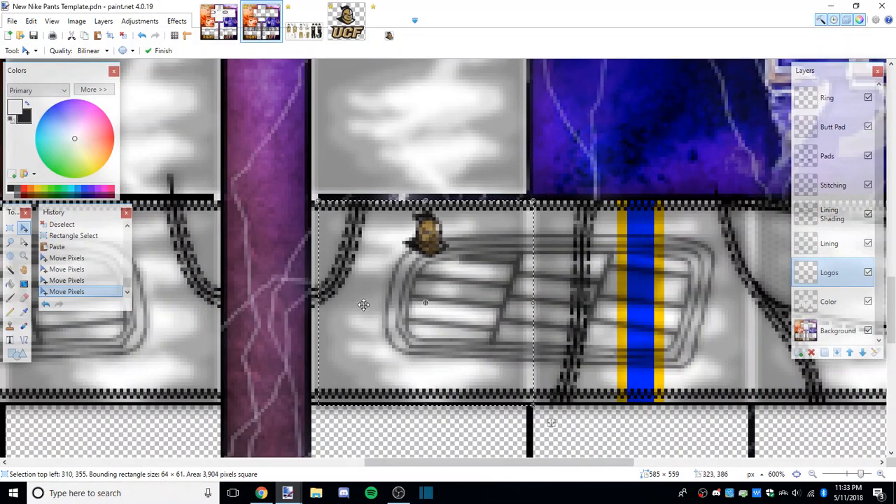
left_click_drag(364, 305, 675, 309)
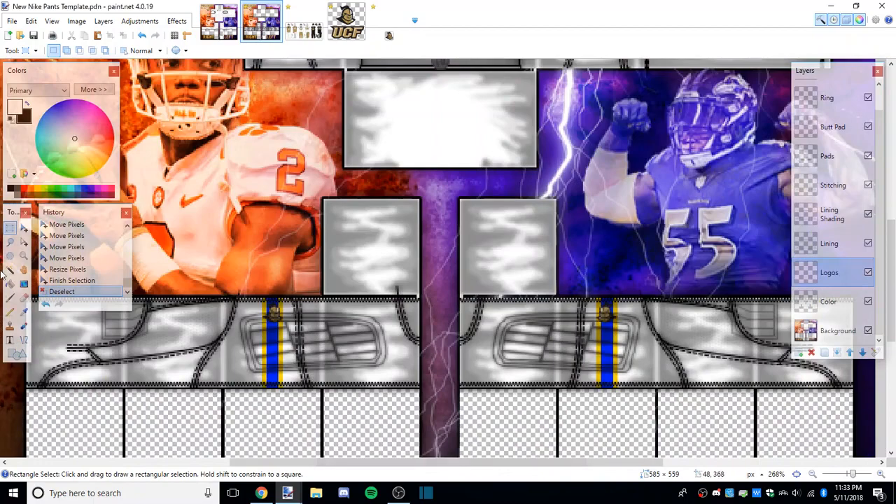
Step: Sample the dark grey from the away jersey's A logo and return to the template with Paint Bucket
left_click(10, 283)
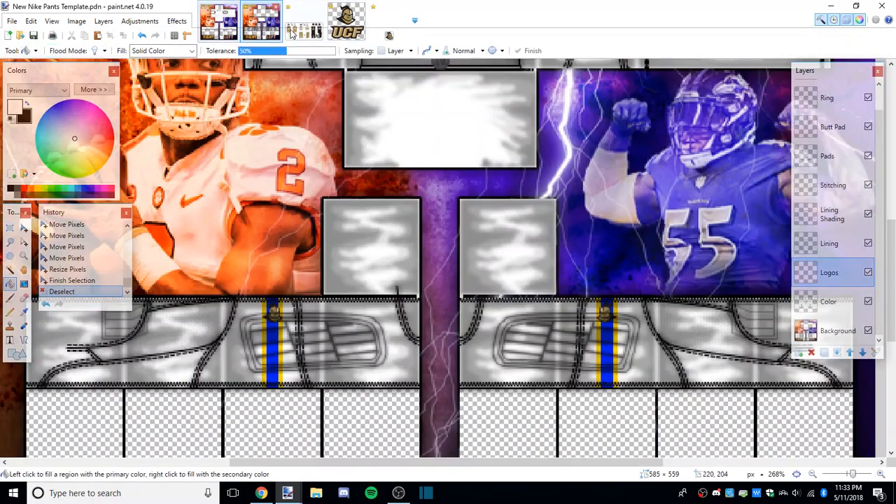
left_click(302, 21)
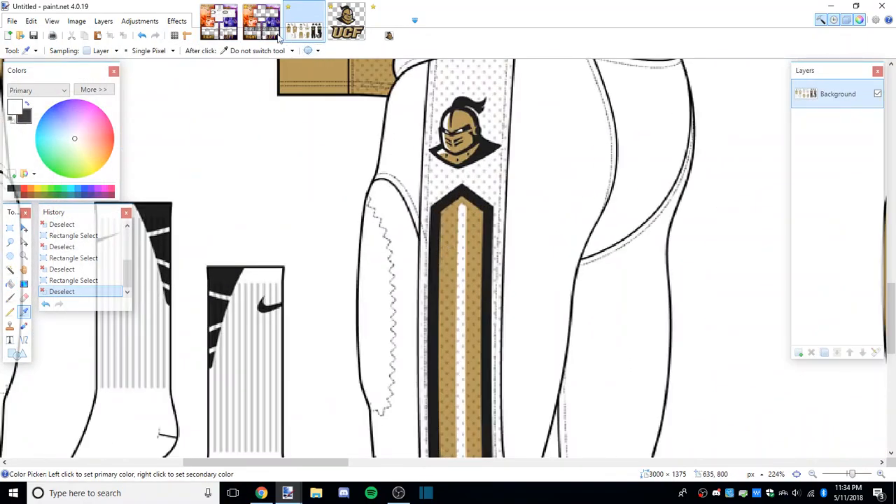
left_click(218, 21)
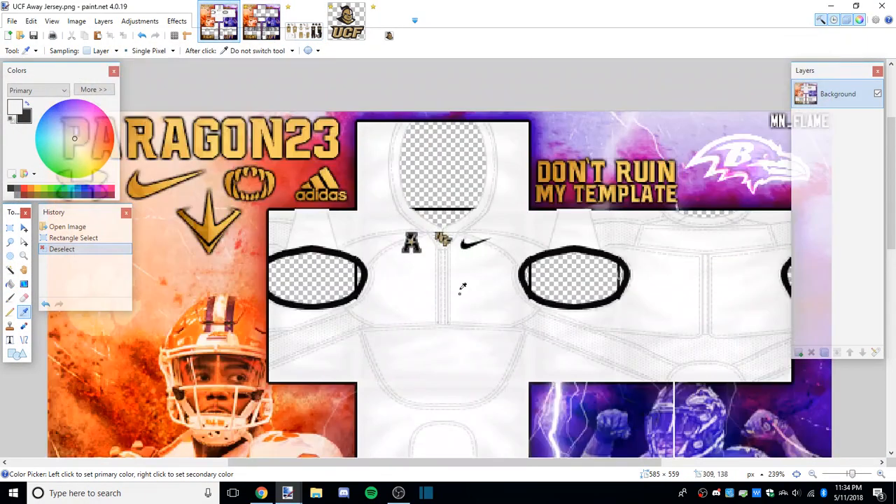
scroll("up", 3)
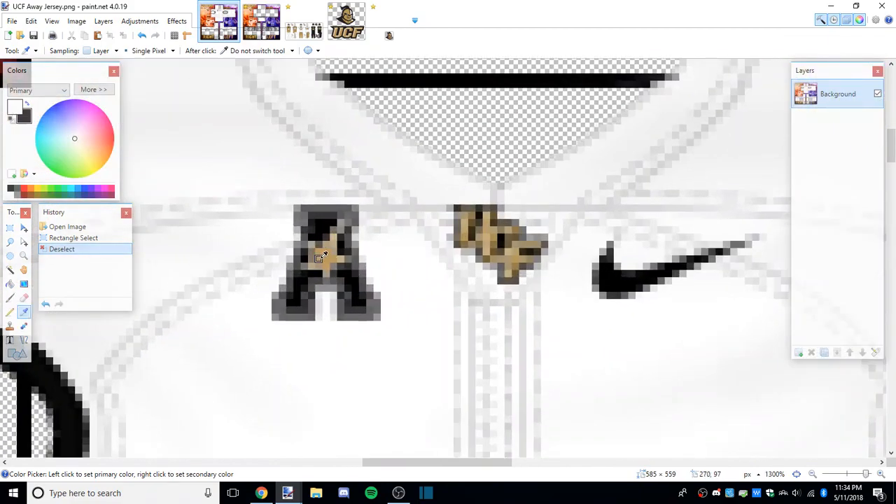
left_click(322, 255)
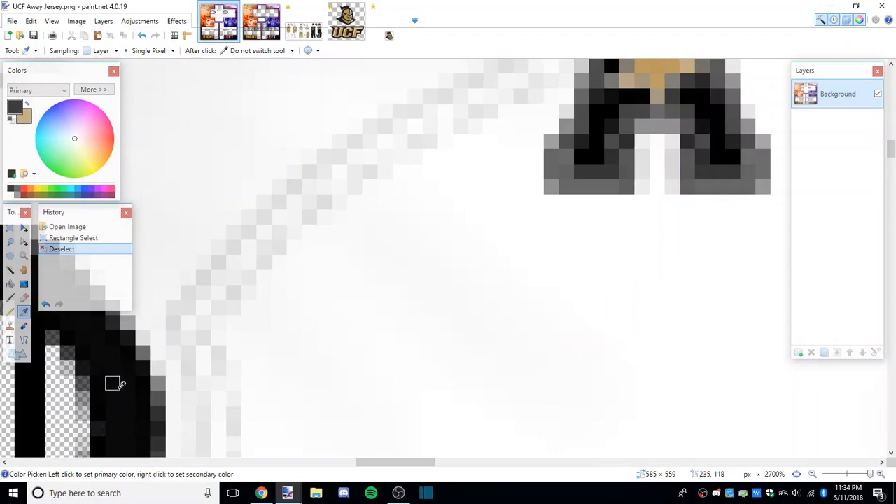
left_click(92, 90)
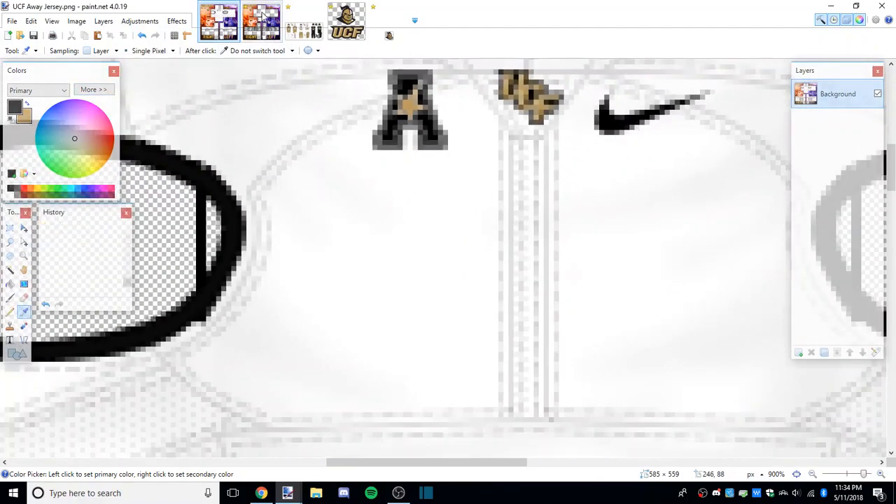
left_click(261, 20)
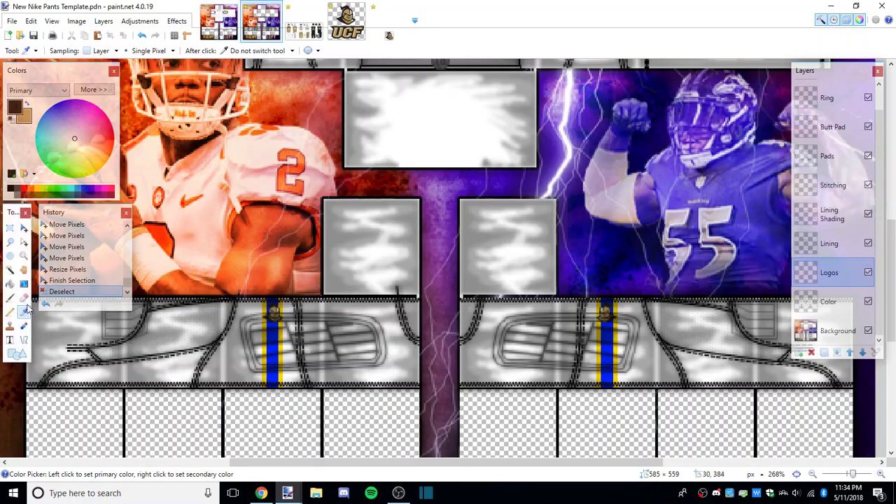
left_click(10, 283)
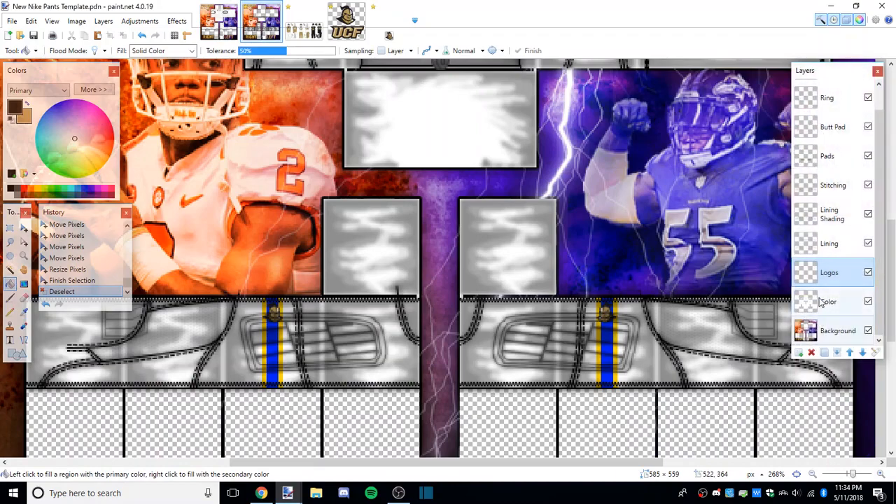
Step: Add a layer named Stripe and zoom in on the blue stripe under the logo, checking the reference
left_click(823, 352)
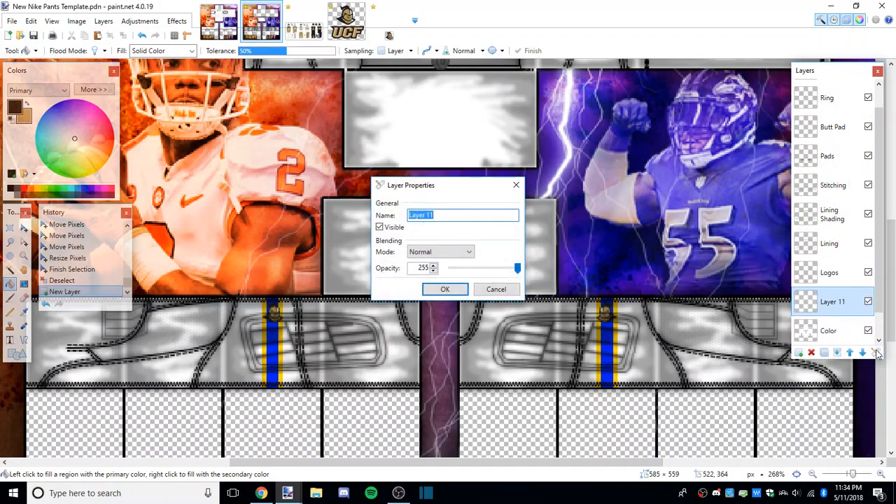
left_click(445, 288)
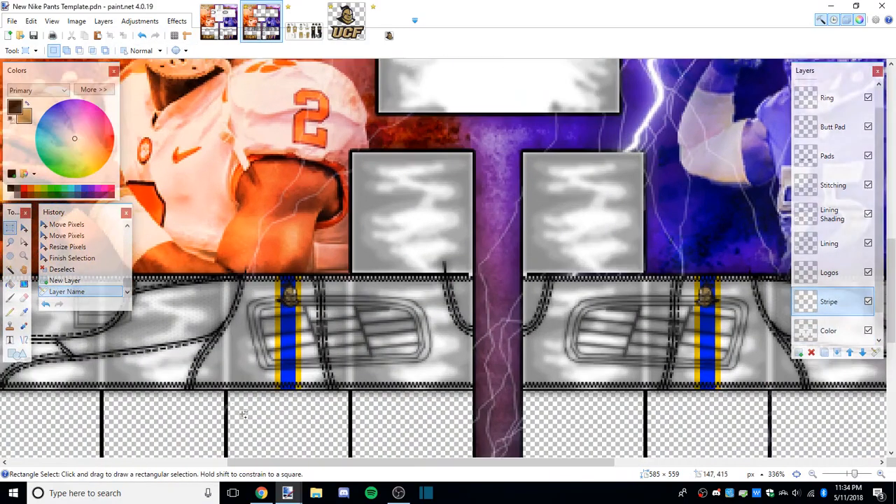
left_click(11, 229)
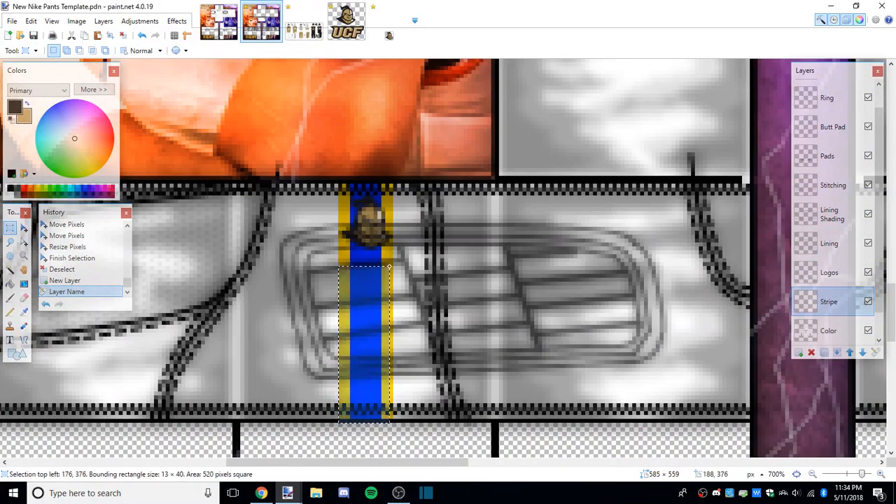
left_click(302, 21)
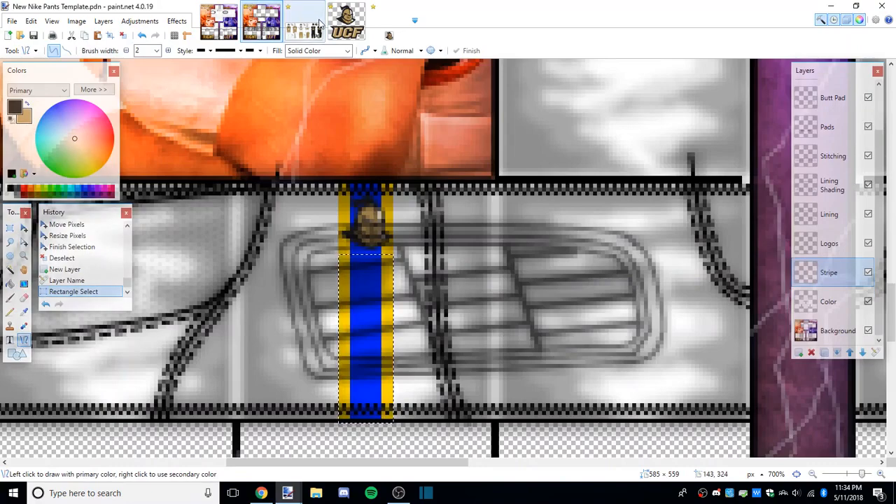
left_click(302, 19)
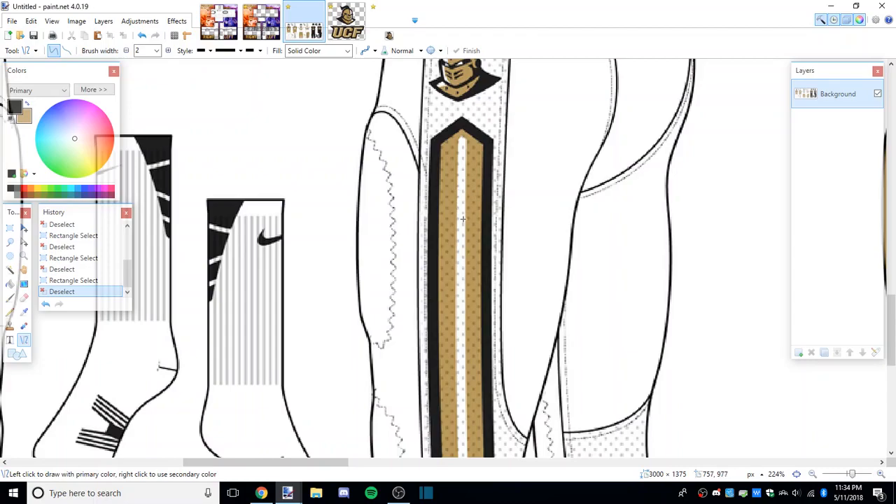
mouse_move(448, 217)
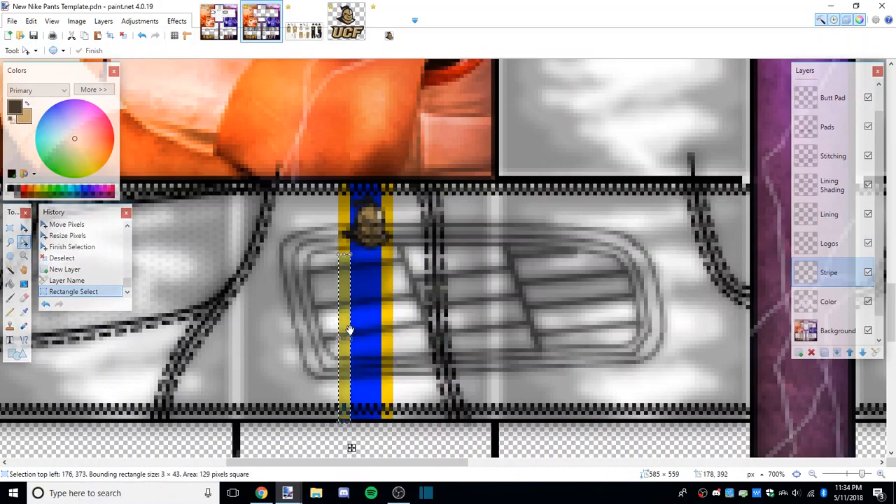
mouse_move(350, 327)
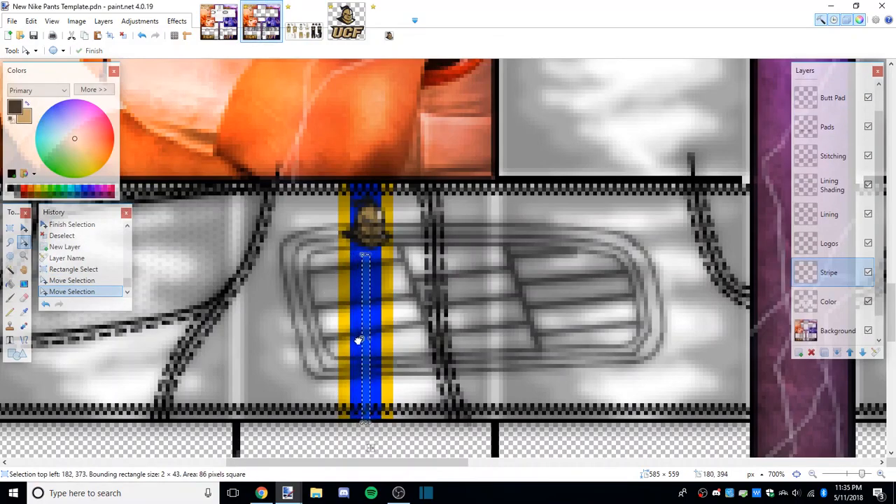
Step: Rectangle-select pieces of the left gold border and lower stripe for recolouring in blue
left_click_drag(364, 342, 357, 366)
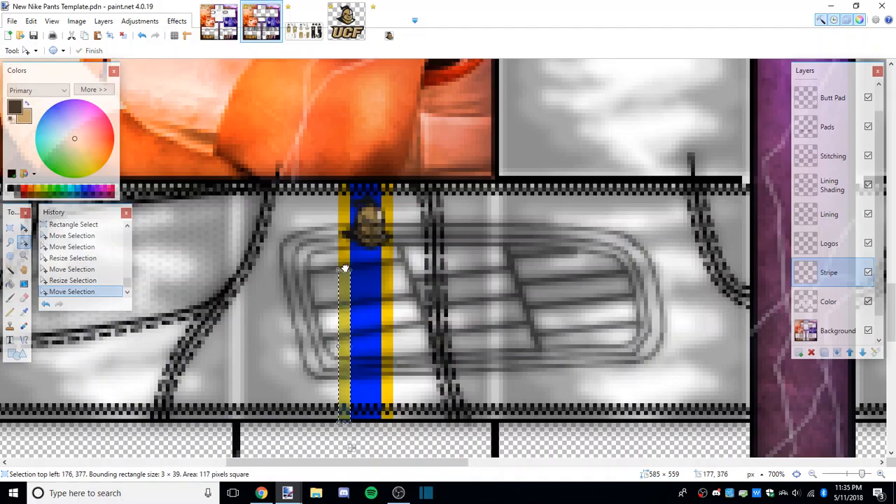
left_click_drag(343, 268, 343, 280)
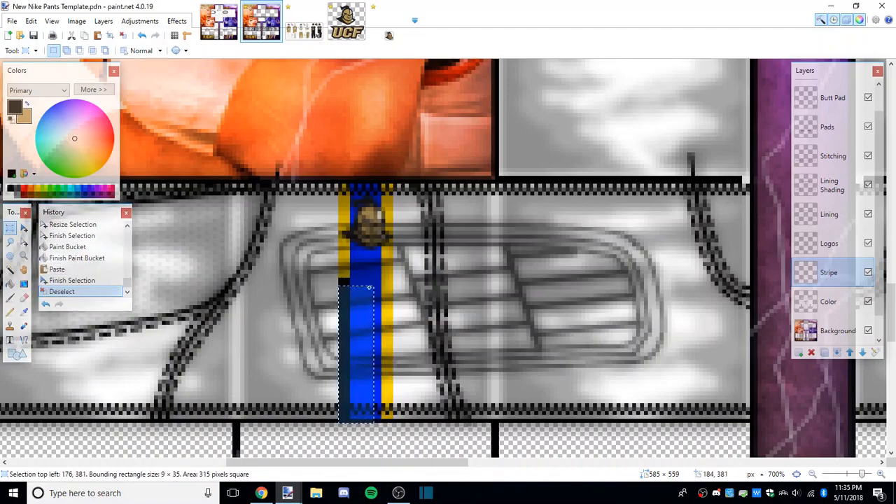
left_click_drag(371, 287, 362, 262)
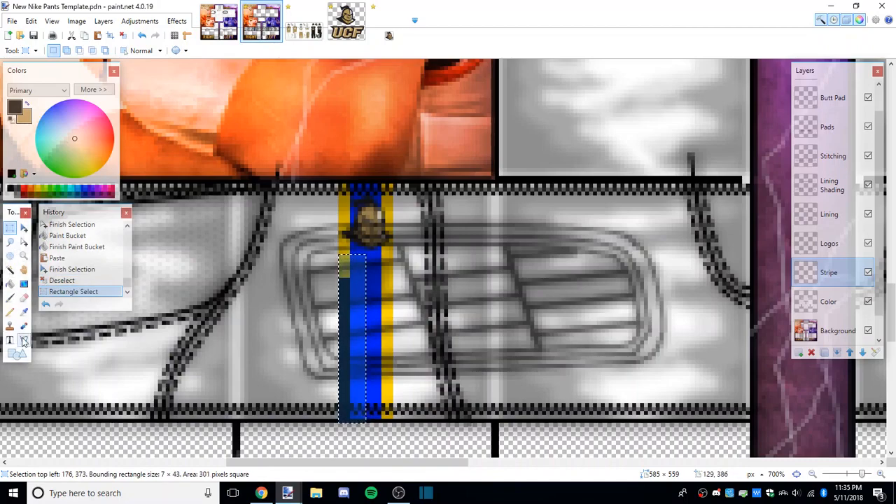
left_click(22, 340)
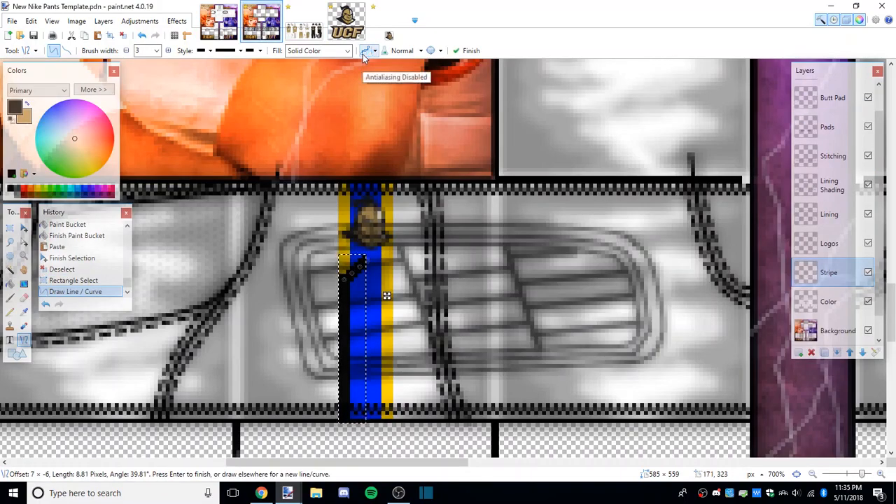
Step: Turn off antialiasing and place the pasted blue piece over the stripe's right gold border
left_click(363, 50)
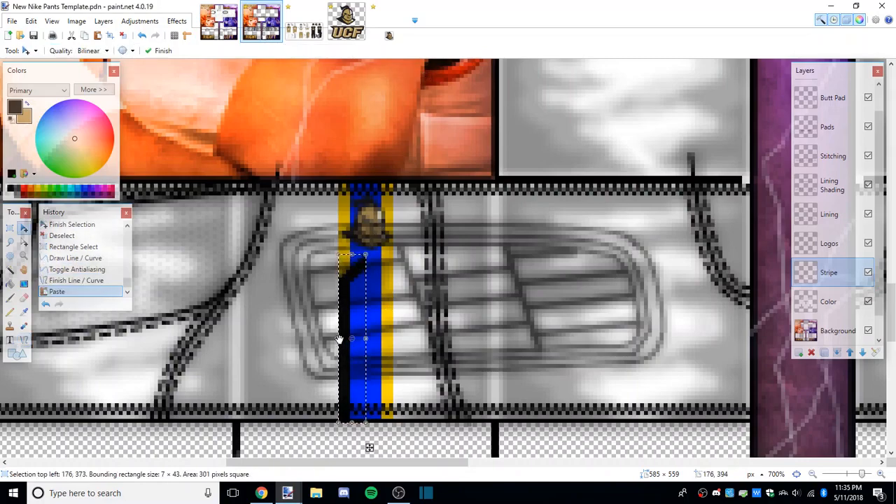
left_click_drag(350, 340, 375, 343)
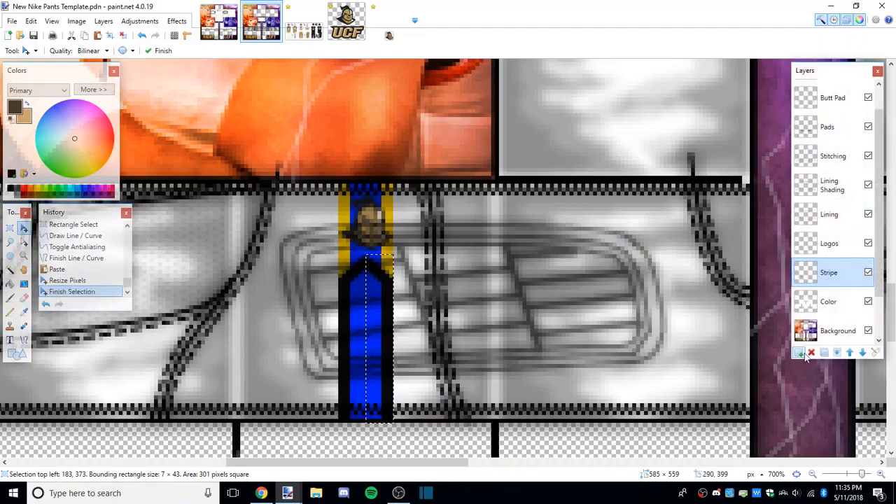
Step: Add a StripeTan layer and brush the tan outline along the stripe
left_click(798, 353)
type("Stripe2")
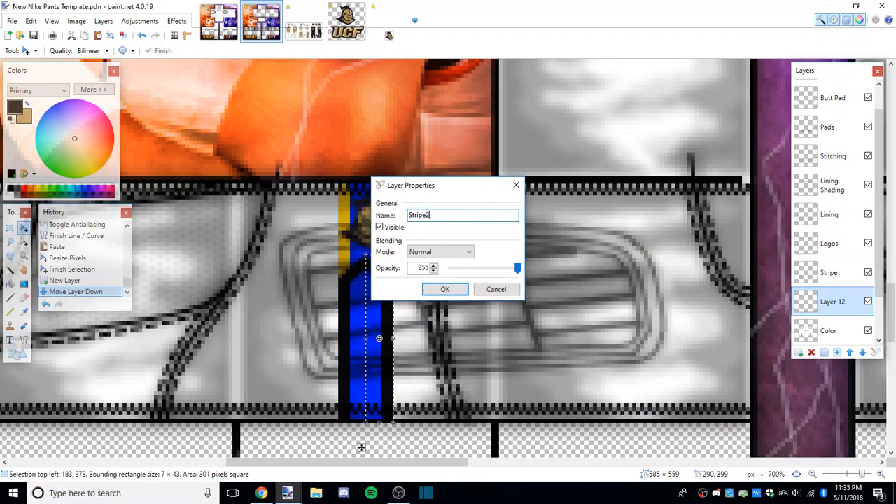
left_click(445, 288)
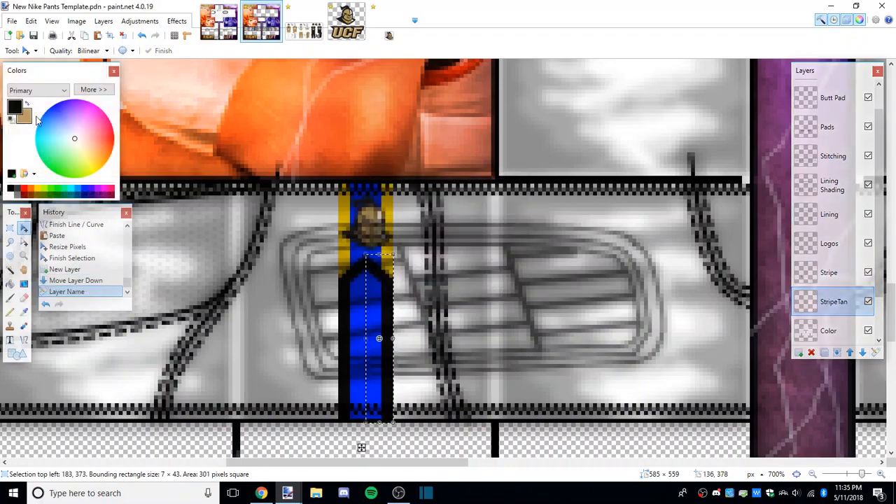
left_click(93, 153)
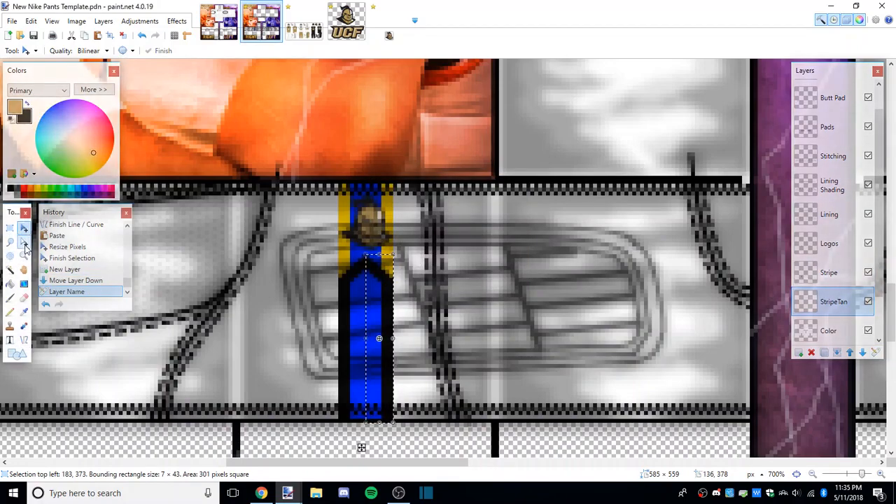
left_click_drag(378, 337, 366, 347)
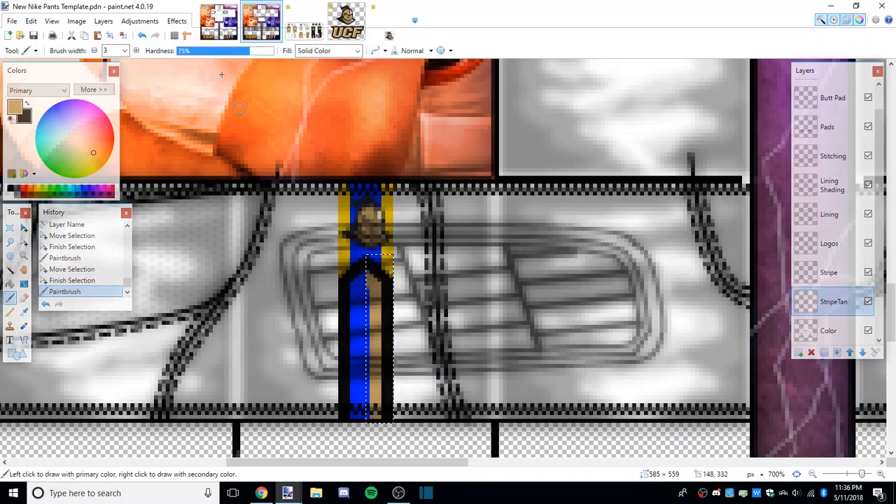
mouse_move(393, 329)
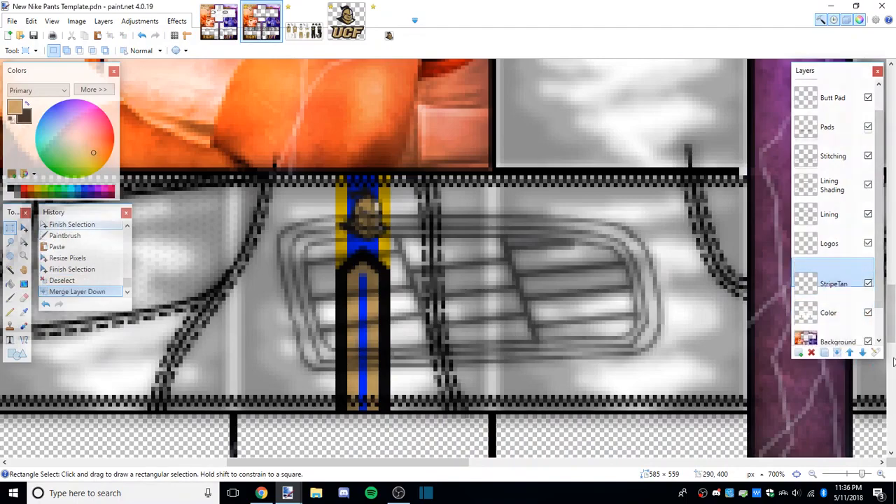
Step: Merge the layers down and rename the result Stripe
double_click(833, 272)
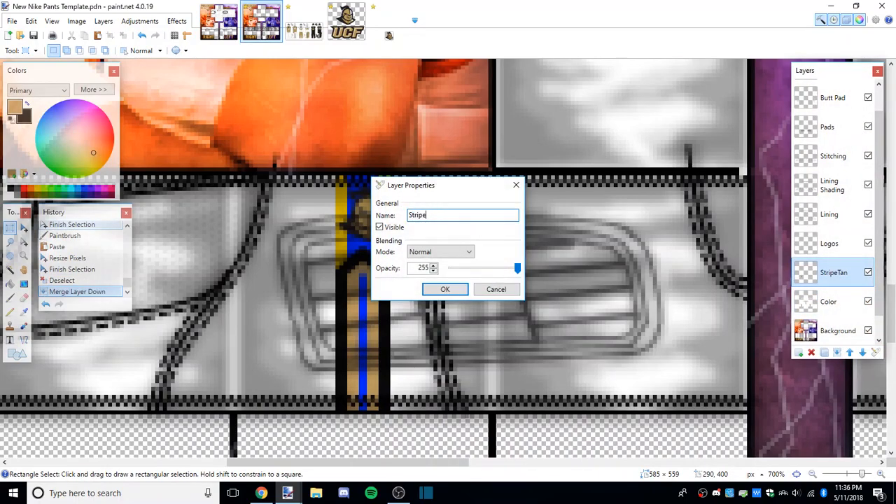
left_click(445, 288)
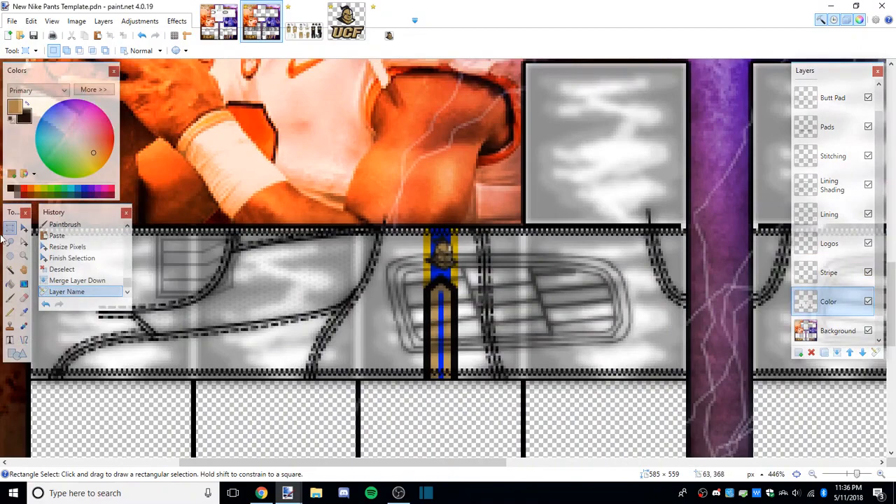
Step: Bucket-fill the stripe tan, copy it onto the other leg and fill that stripe to match
left_click(10, 283)
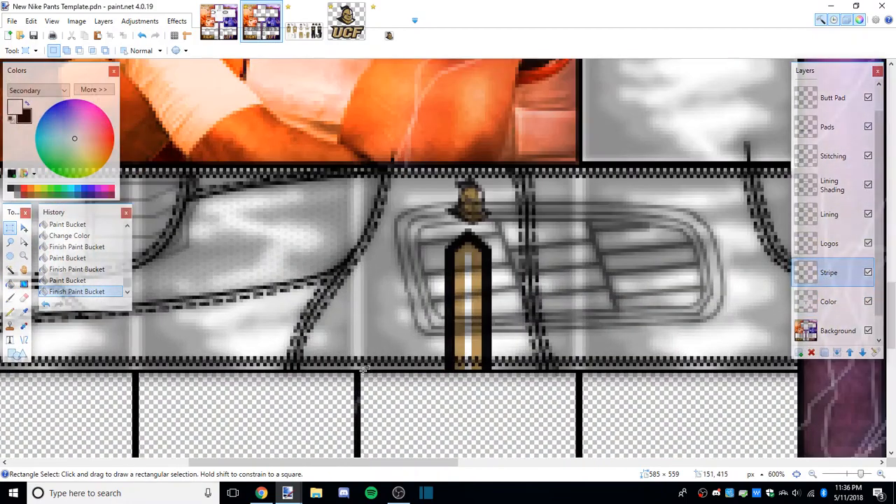
left_click_drag(361, 171, 577, 367)
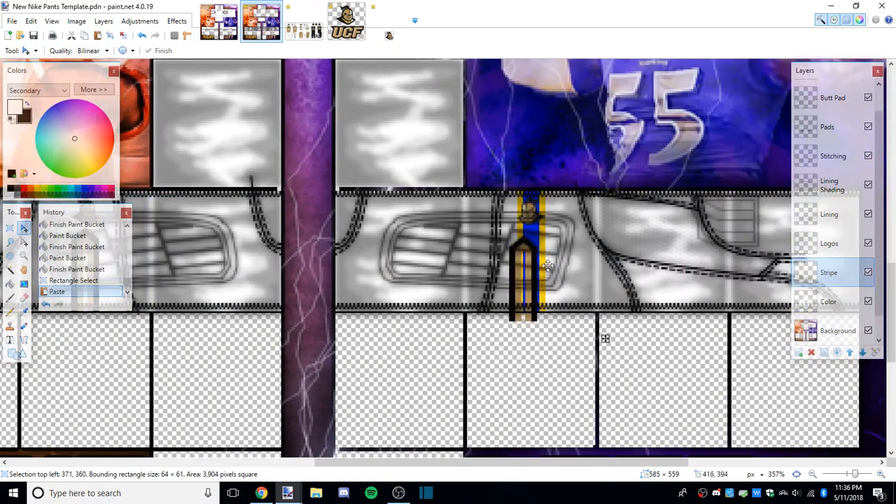
left_click_drag(549, 264, 560, 259)
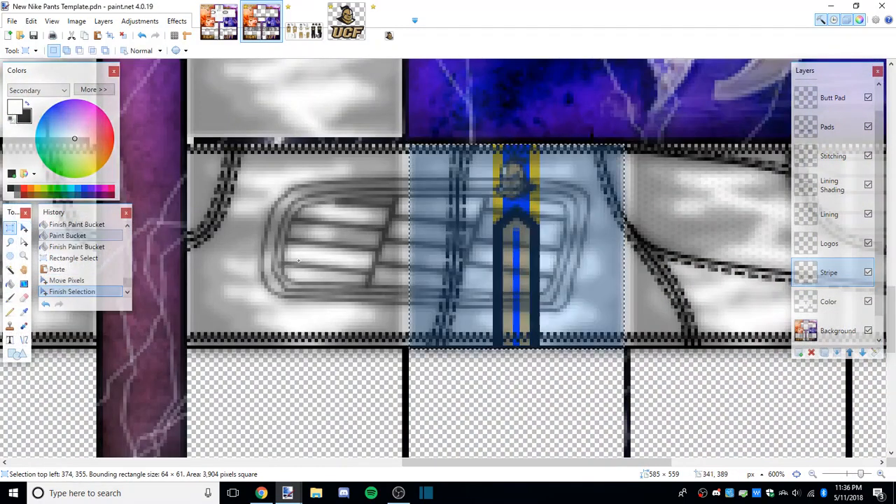
left_click(518, 273)
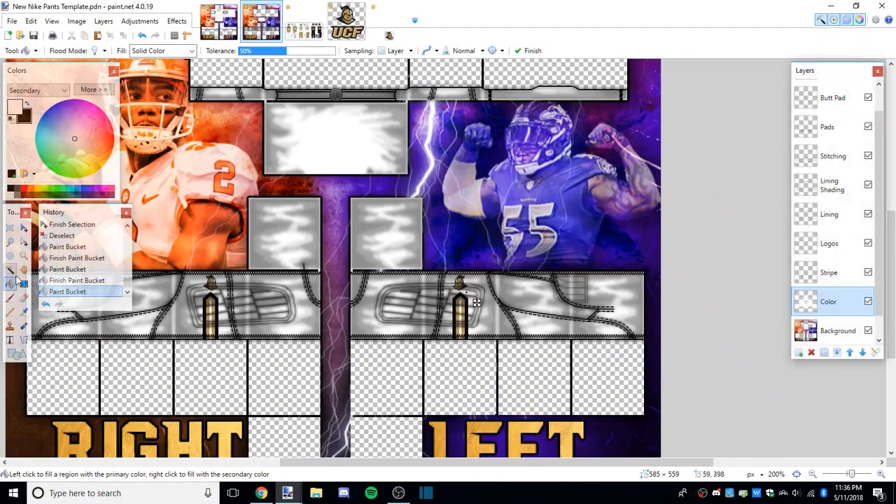
left_click(10, 227)
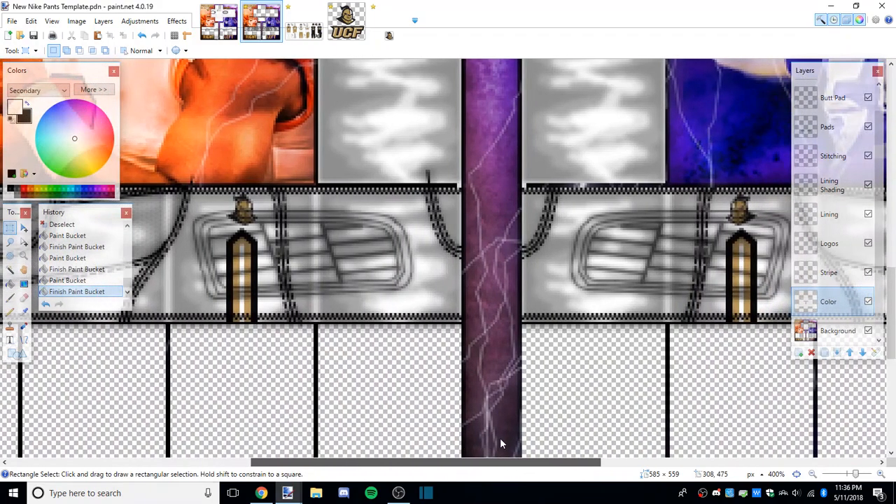
Step: Lower Layer 9's opacity, merge it down, and view the UCF uniform reference pants
scroll("up", 3)
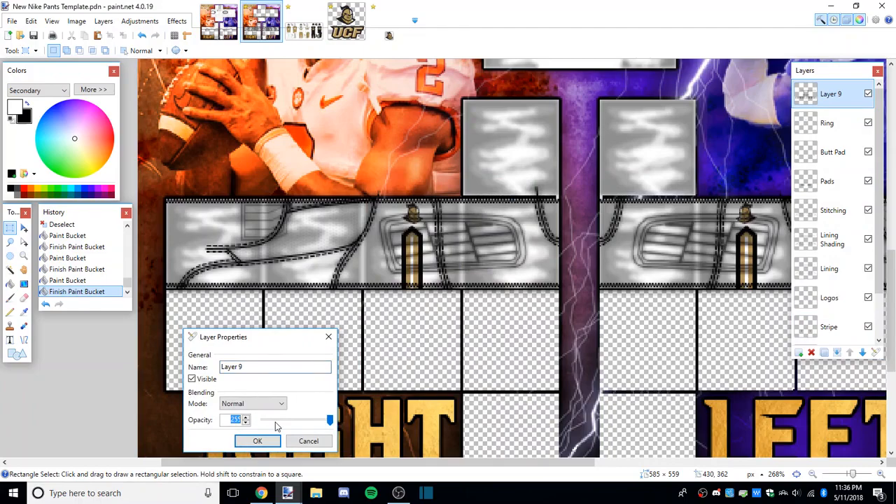
left_click(258, 441)
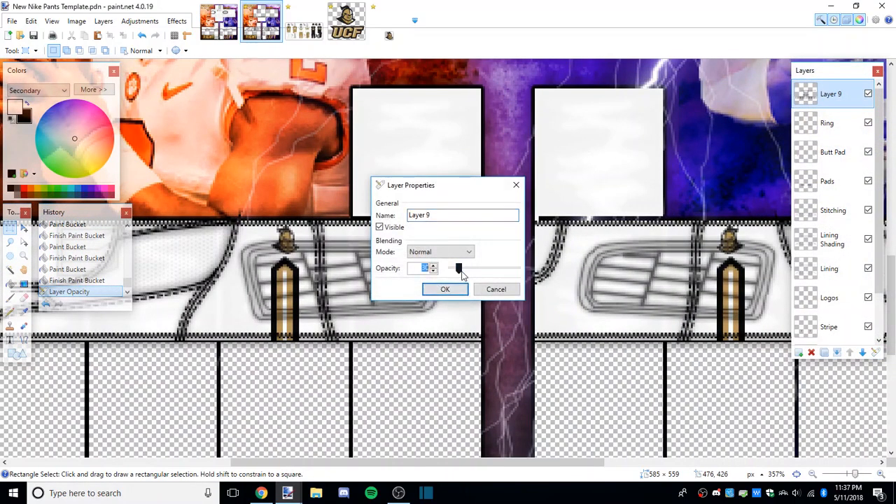
left_click(446, 288)
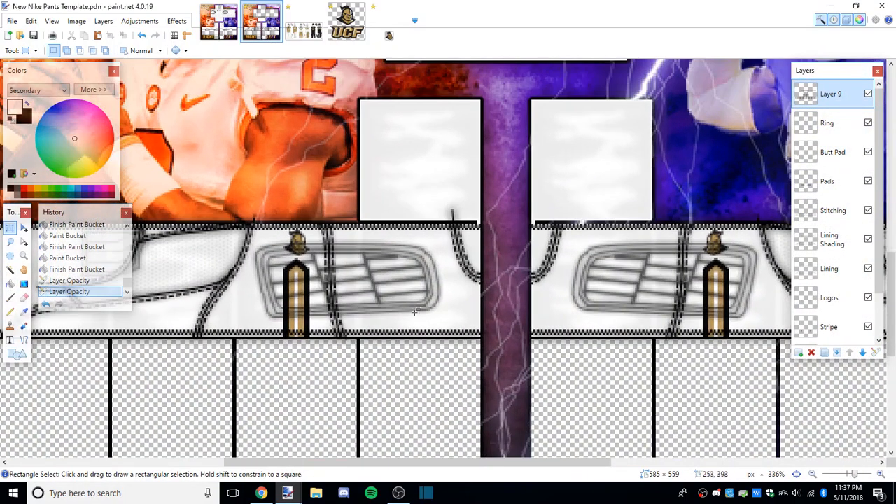
scroll("down", 3)
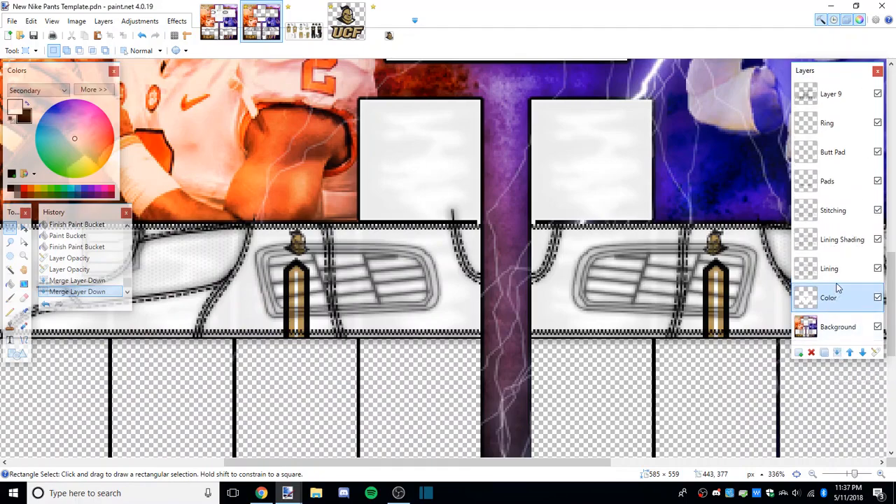
left_click(302, 21)
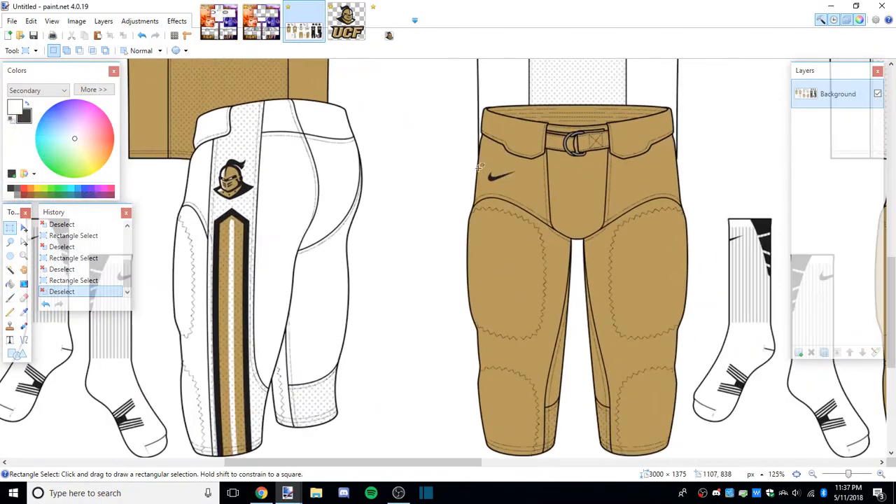
Step: Load nikelogo.png from the ROBLOX pictures folder and copy it to the pants template
left_click(11, 21)
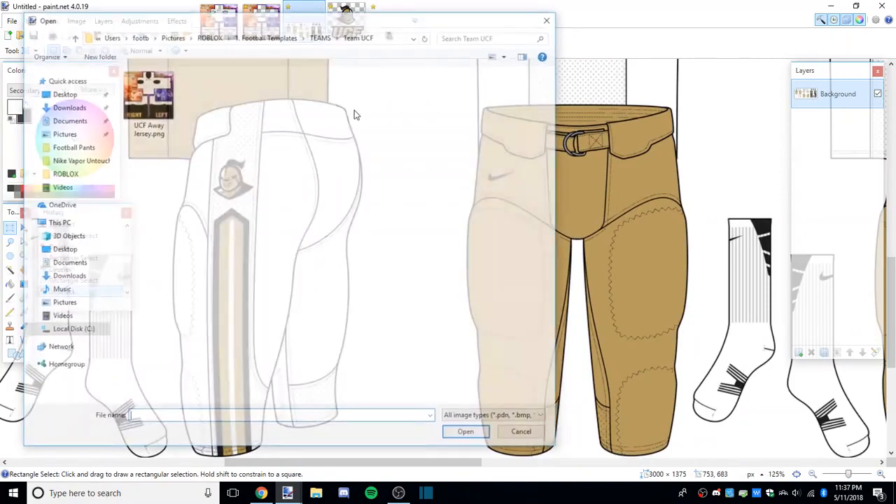
left_click(65, 174)
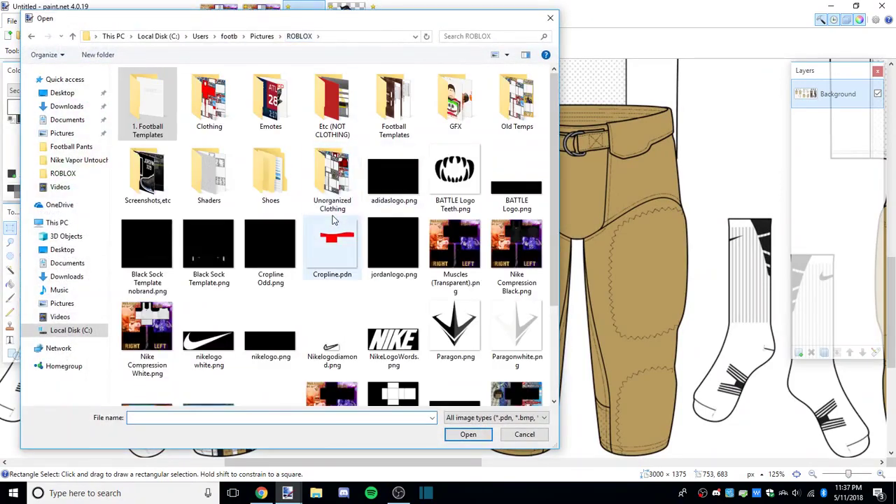
double_click(207, 340)
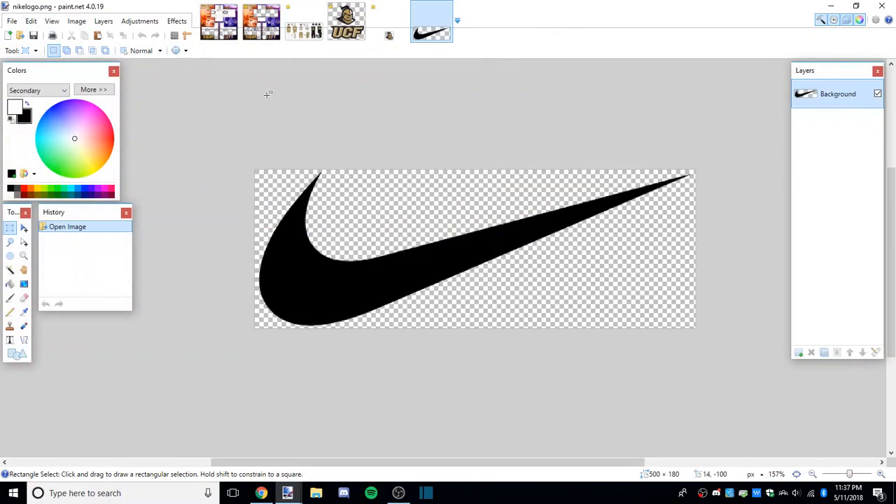
left_click(75, 21)
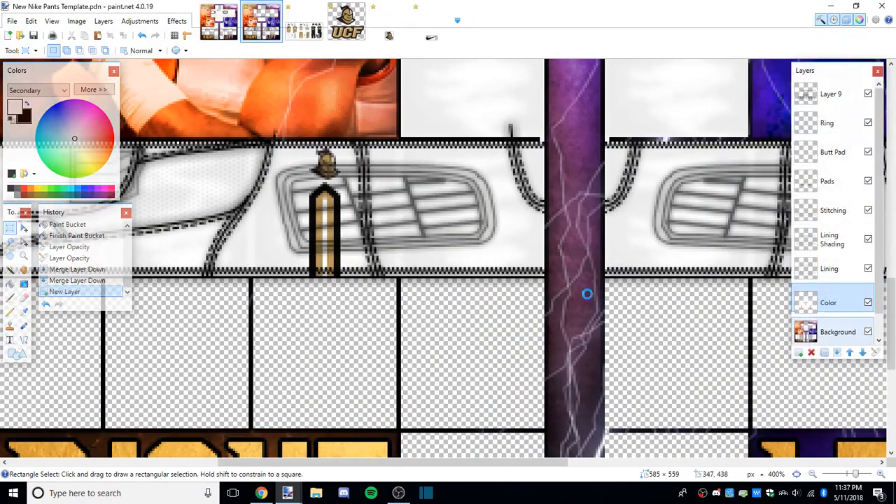
Step: Place the black swoosh on the right hip beside the knight logo and merge it down
left_click(302, 21)
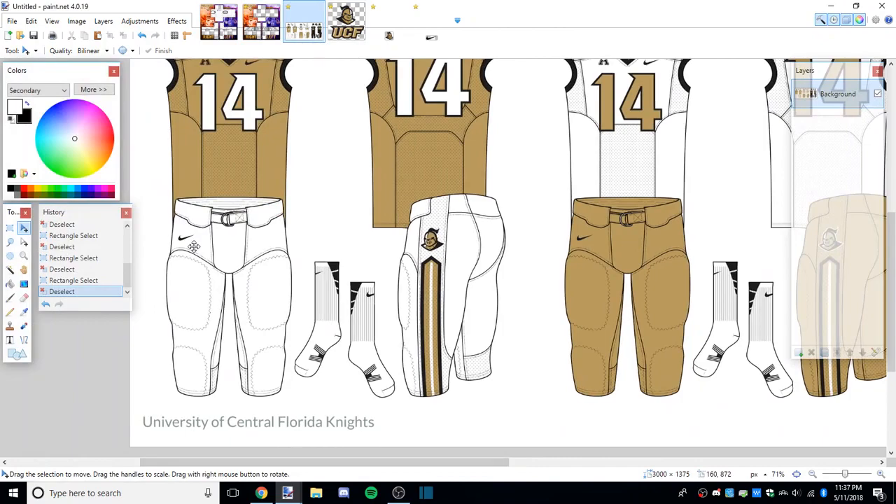
mouse_move(193, 246)
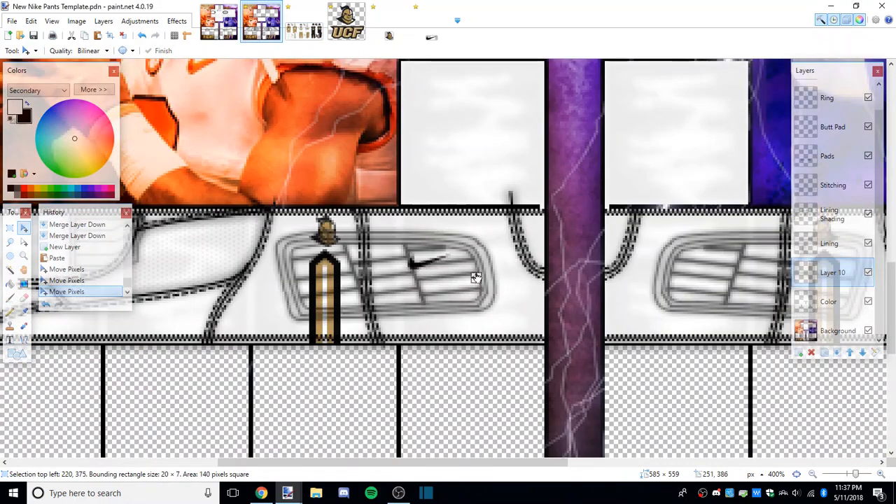
left_click_drag(476, 277, 473, 245)
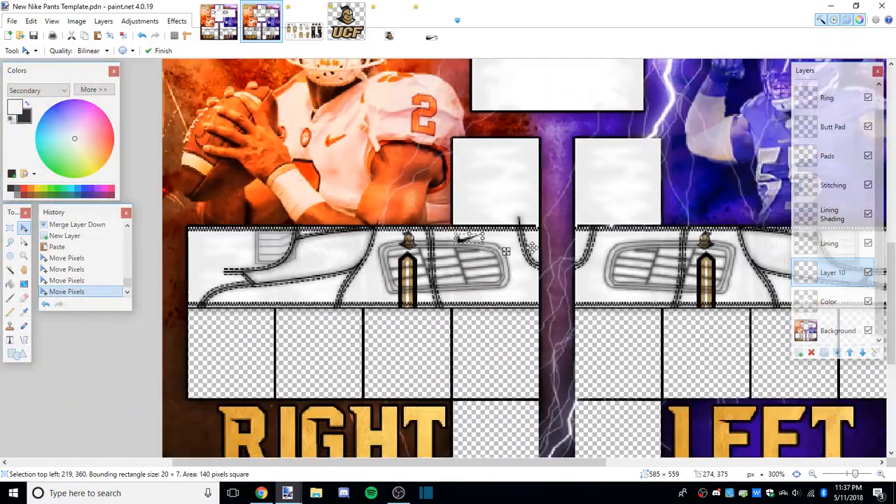
scroll("down", 3)
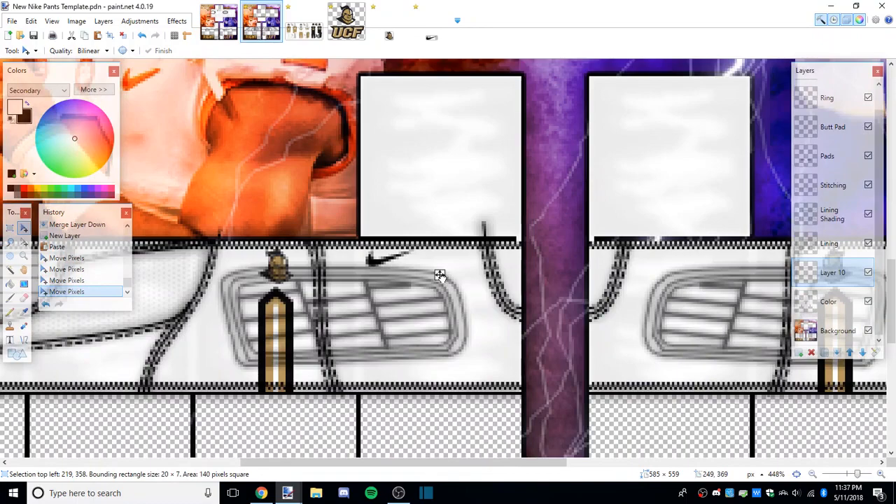
left_click(303, 21)
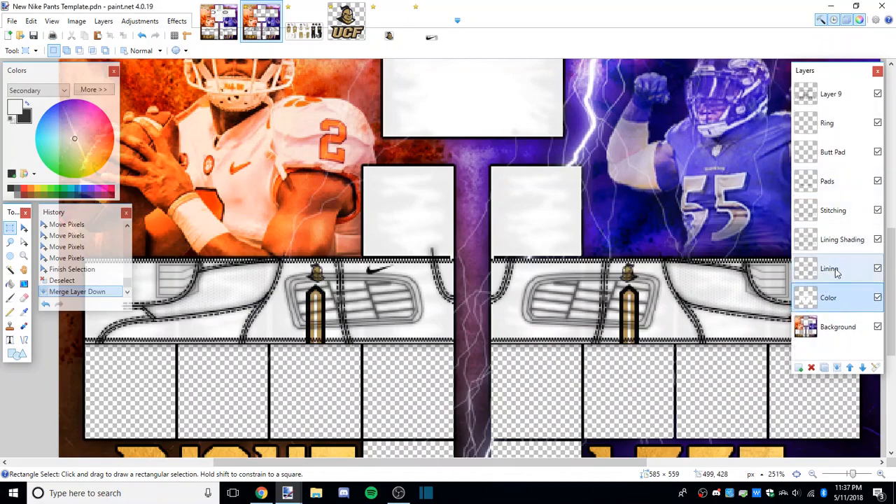
Step: Delete the Lining Shading layer from the pants template
left_click(841, 240)
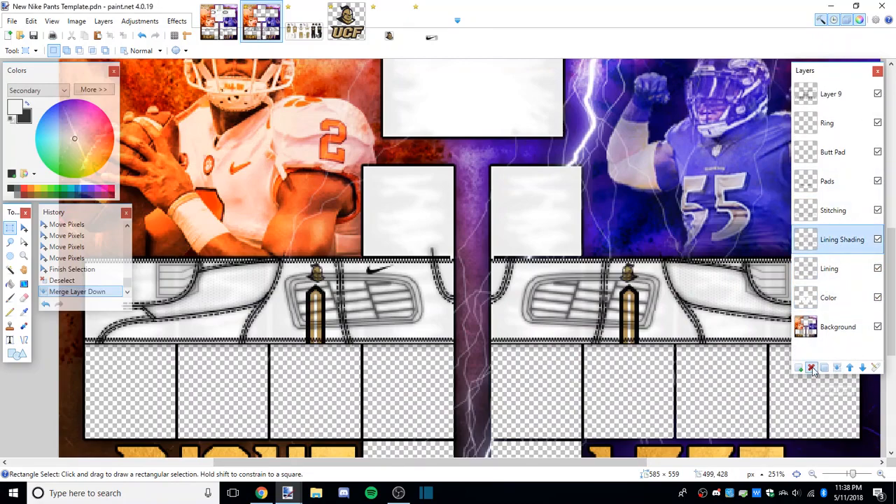
left_click(811, 367)
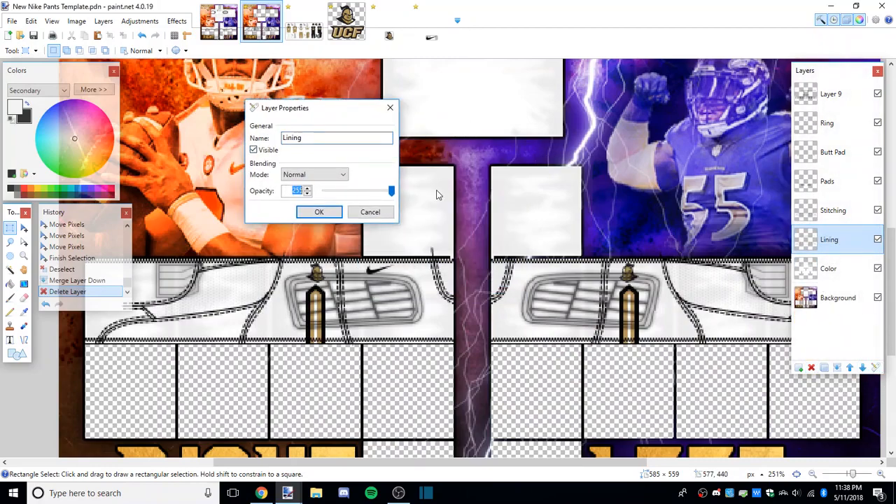
left_click(320, 212)
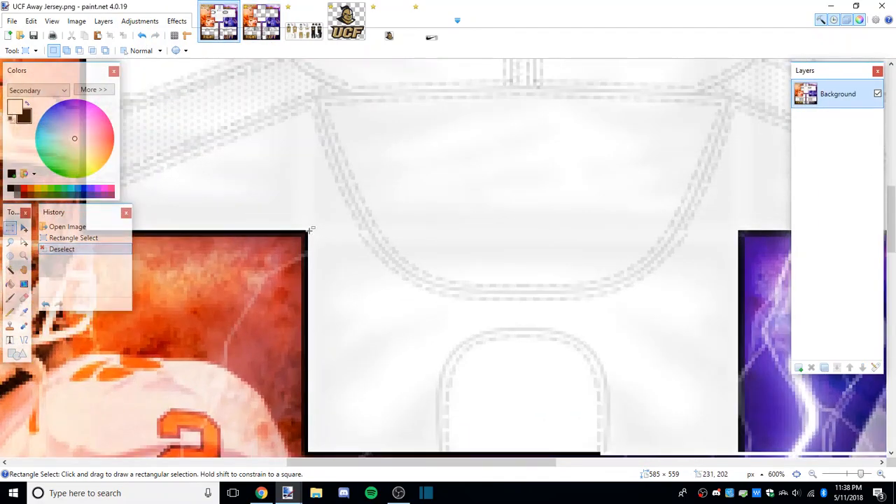
Step: Patch a white strip copied from UCF Away Jersey.png onto the pants
left_click_drag(308, 185, 431, 229)
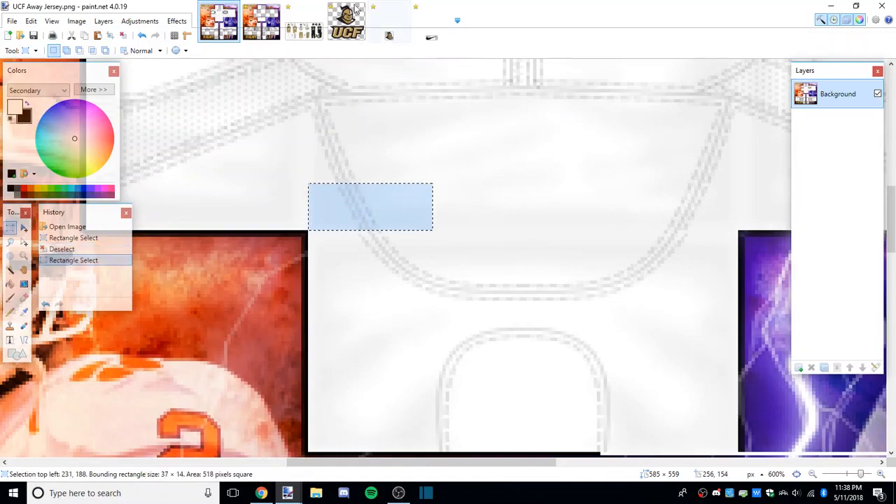
left_click(260, 21)
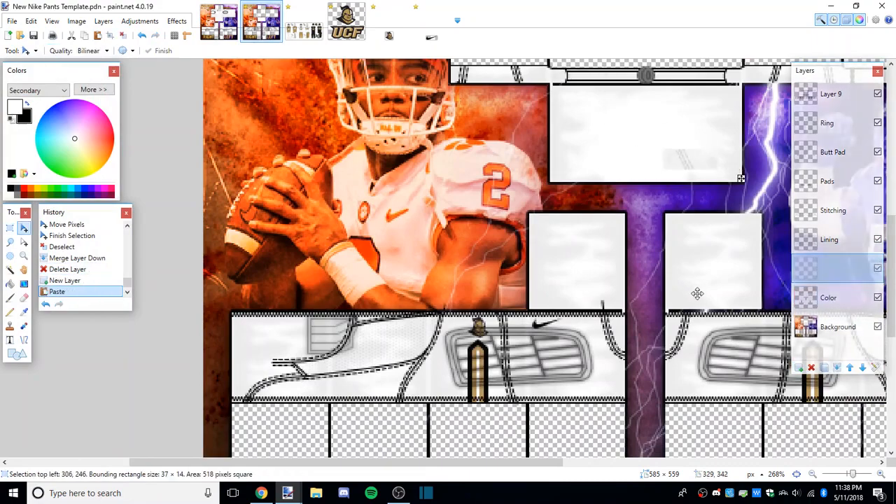
left_click_drag(697, 292, 501, 301)
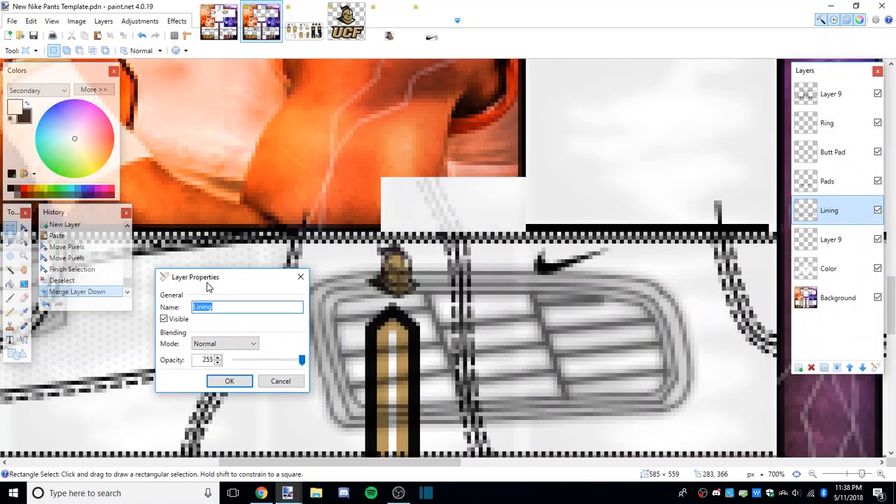
Step: Set the Lining layer to 40 opacity and move on to the Pads layer
type("40")
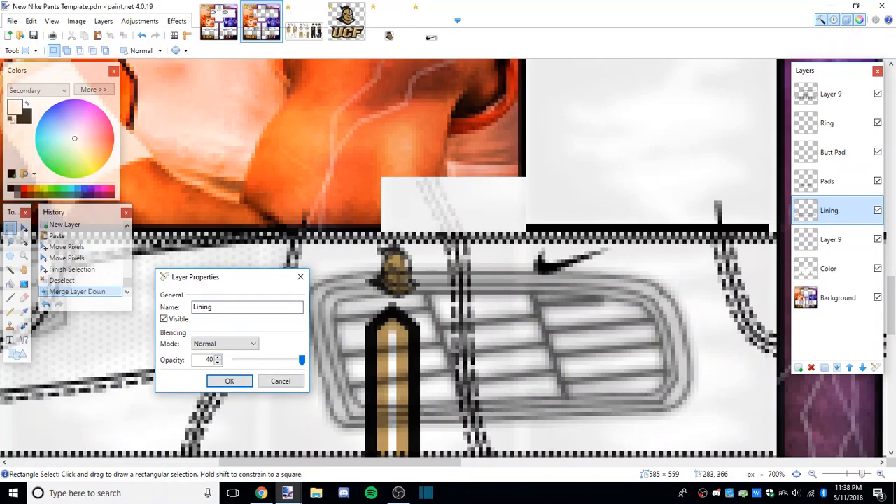
left_click(230, 380)
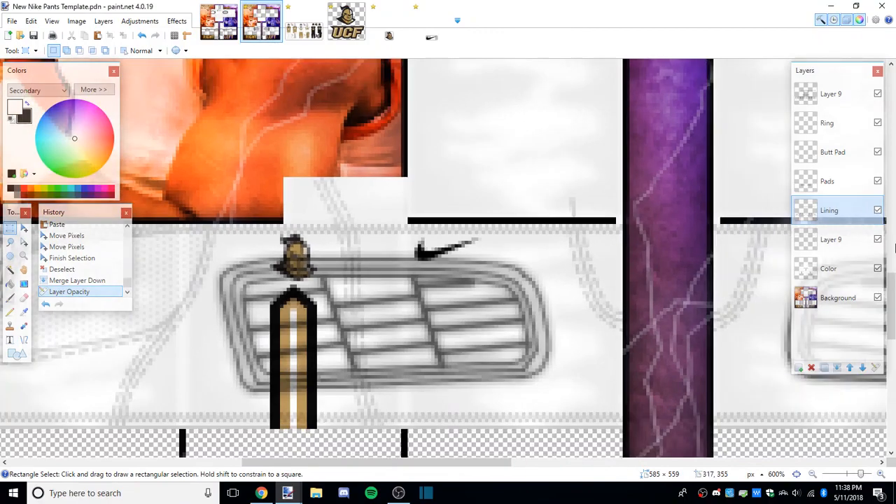
left_click(811, 367)
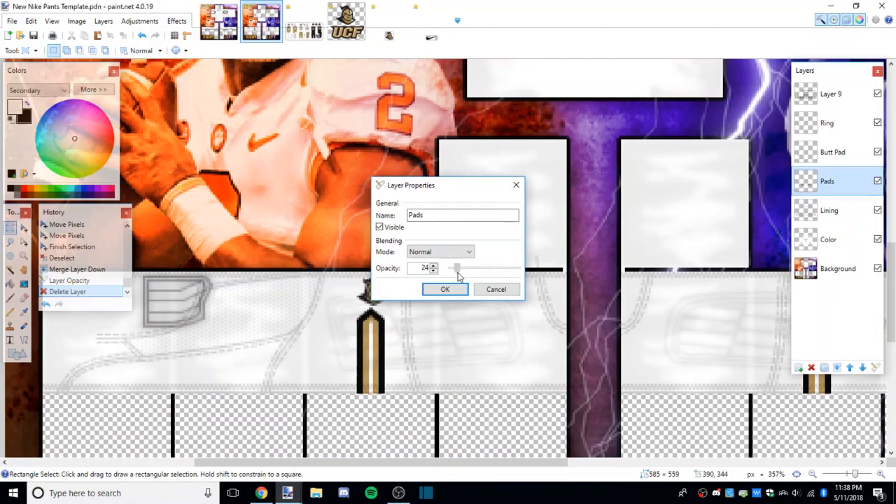
Step: Fade Pads to 24 and Butt Pad to 41 opacity, then merge the pad layers into Color
left_click(445, 288)
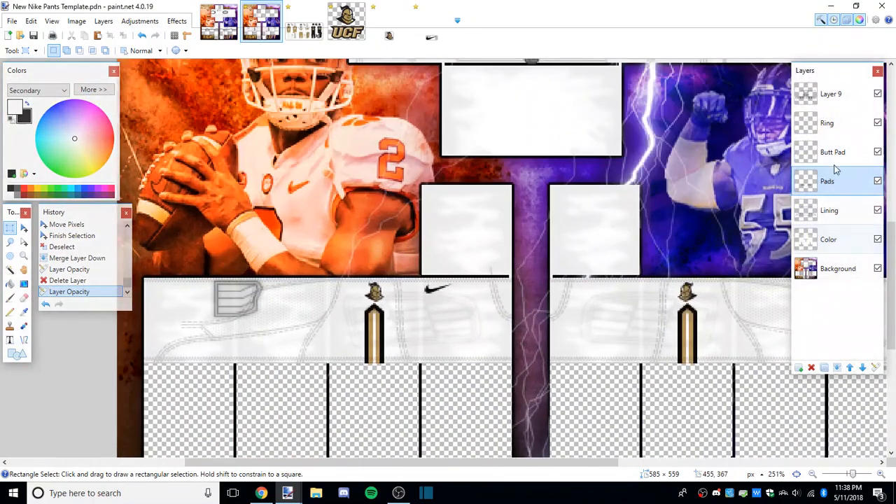
double_click(831, 151)
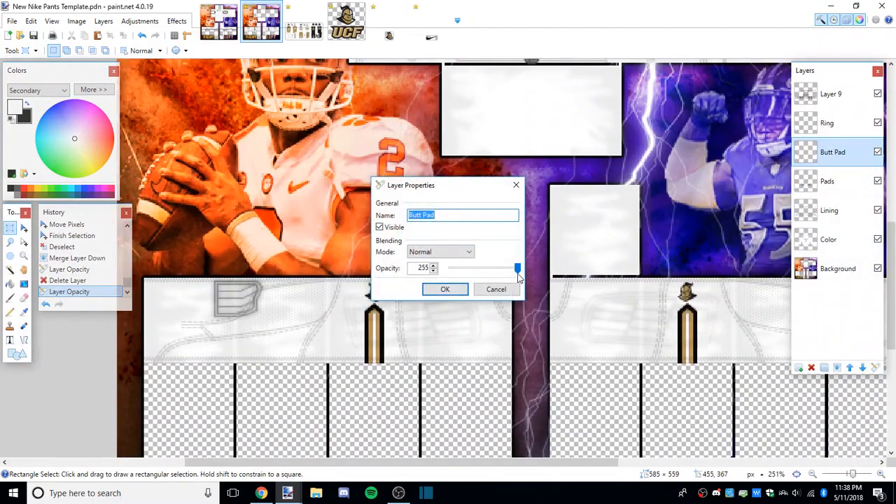
left_click_drag(518, 269, 453, 269)
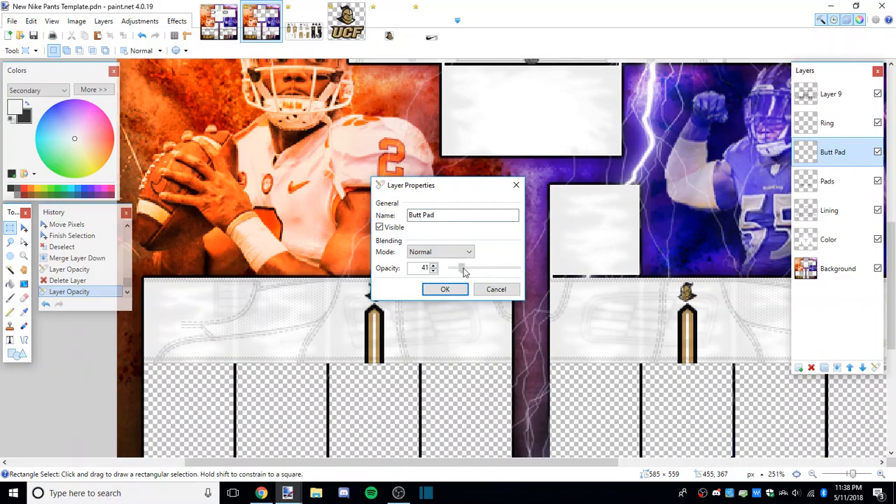
left_click(445, 288)
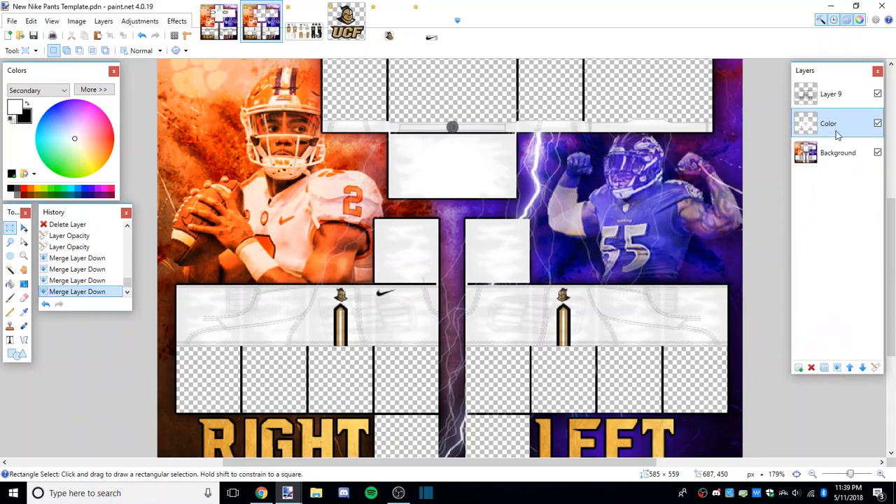
left_click(830, 92)
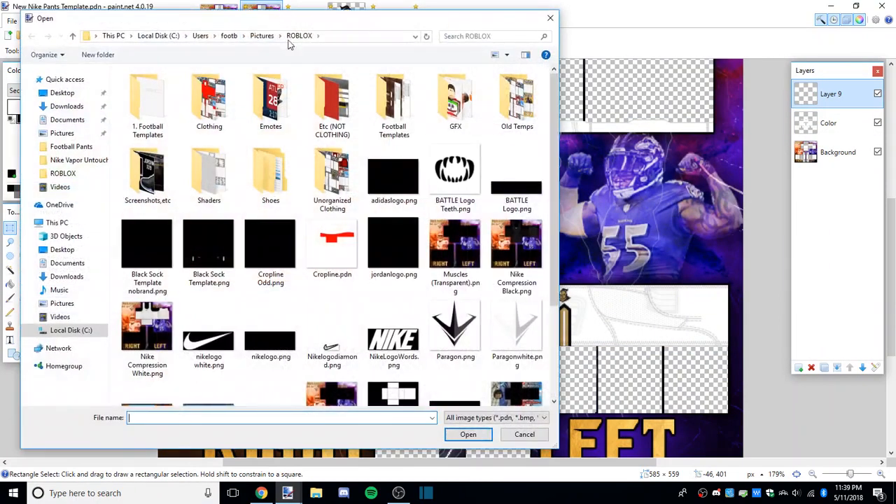
Step: Copy the lower half of Shaders/Paragon23 Shading.png onto the pants template
double_click(209, 170)
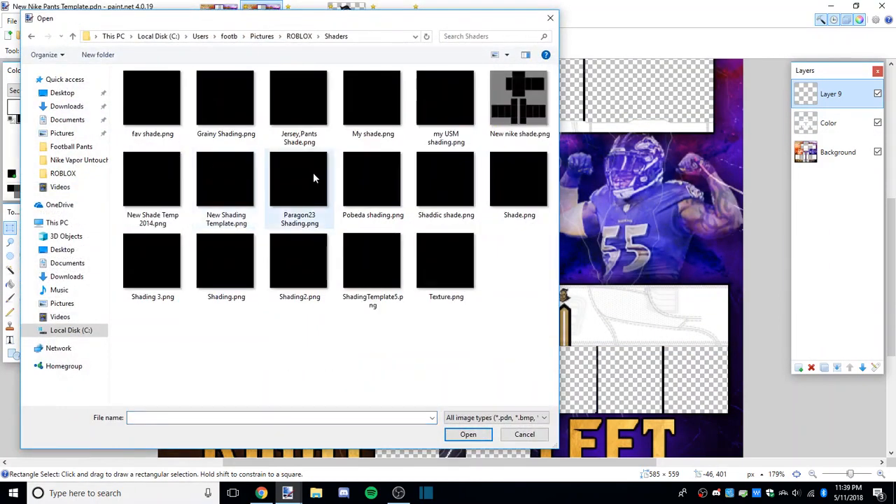
double_click(299, 179)
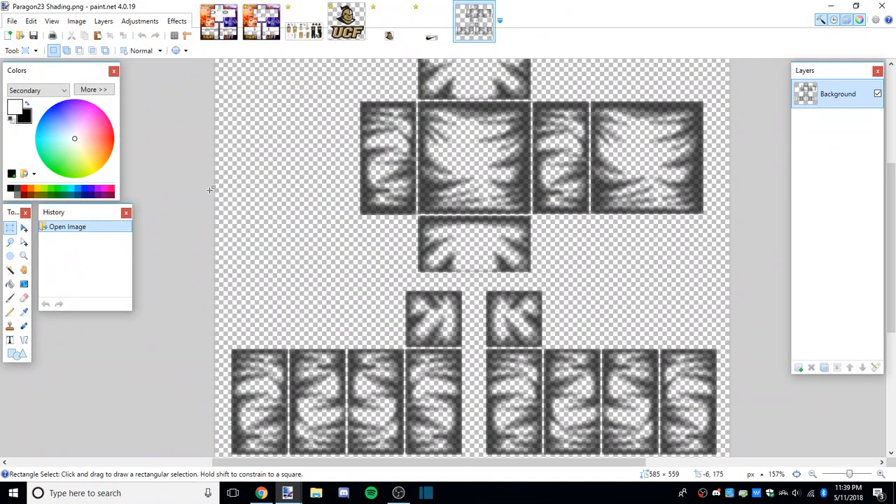
left_click_drag(216, 182, 728, 408)
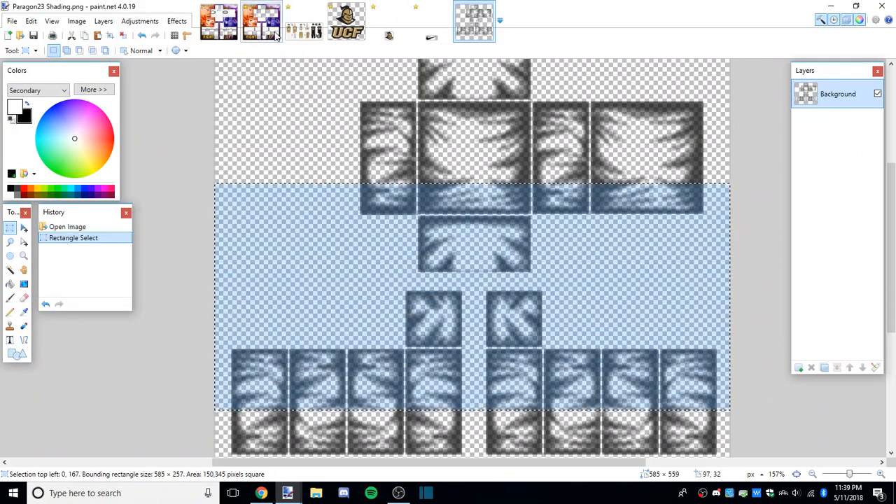
left_click(260, 21)
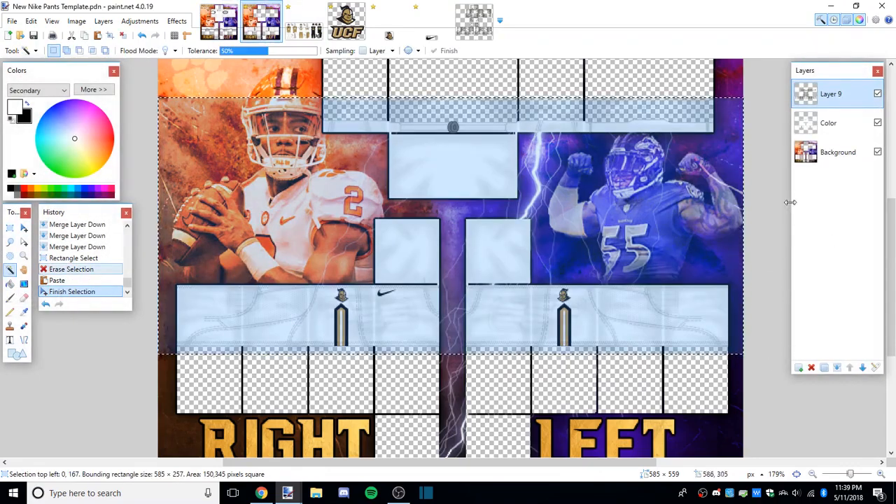
Step: Erase the excess shading and lower the shading layer's opacity
left_click(833, 123)
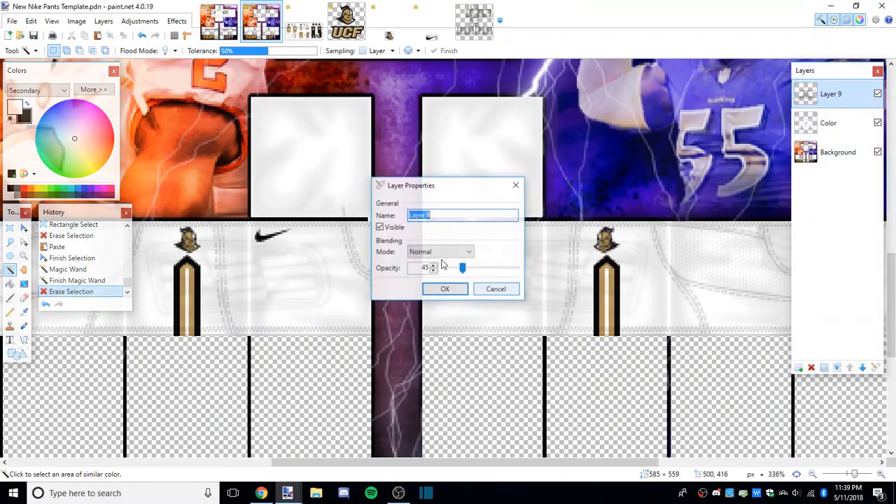
left_click(445, 288)
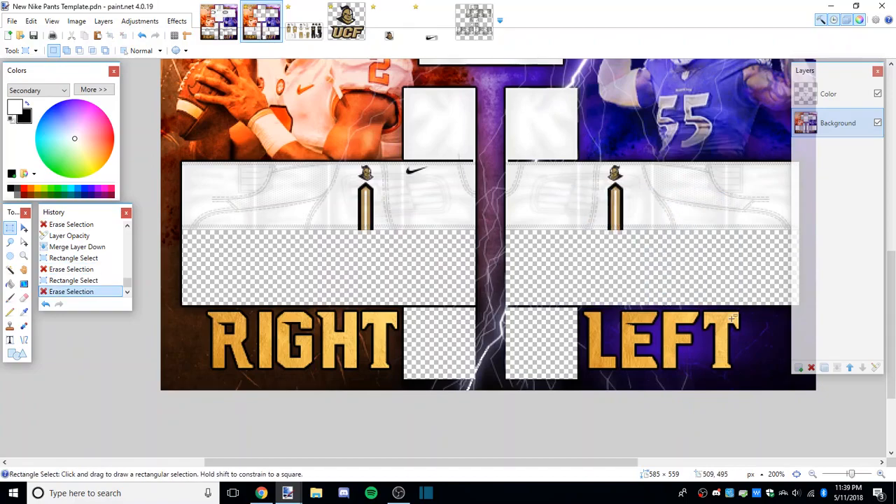
Step: Merge the Color layer down to a single Background and begin Save As
scroll("up", 3)
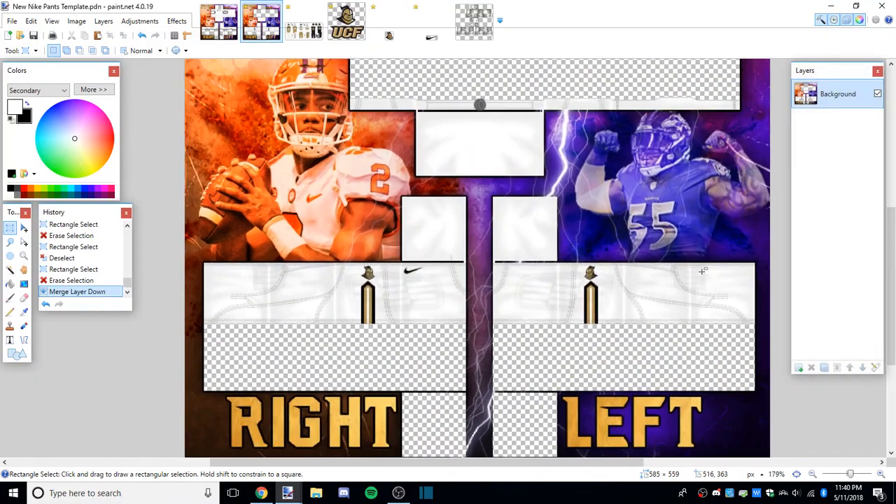
left_click(11, 21)
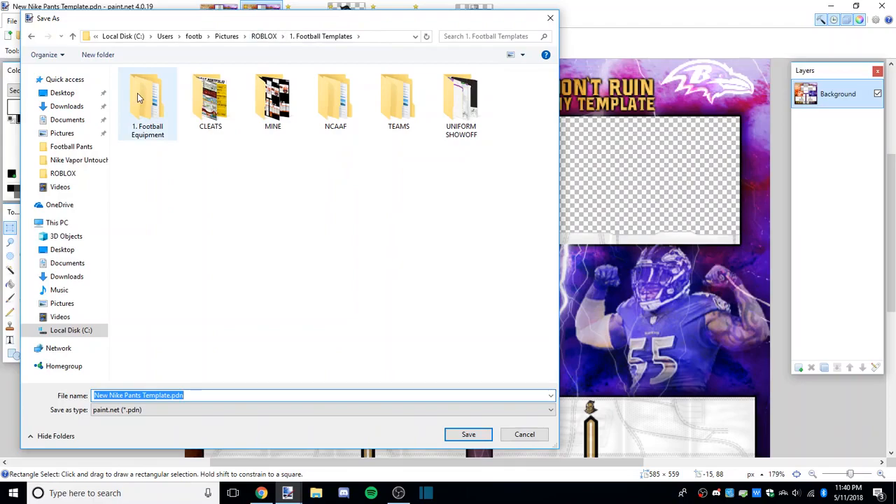
Step: Save the template as PNG 'UCF White Pants' in TEAMS > Team UCF
double_click(398, 101)
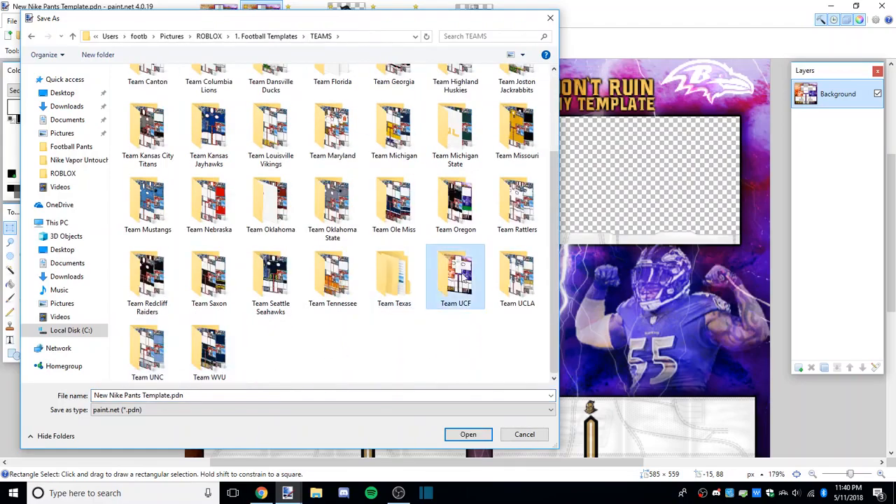
double_click(456, 273)
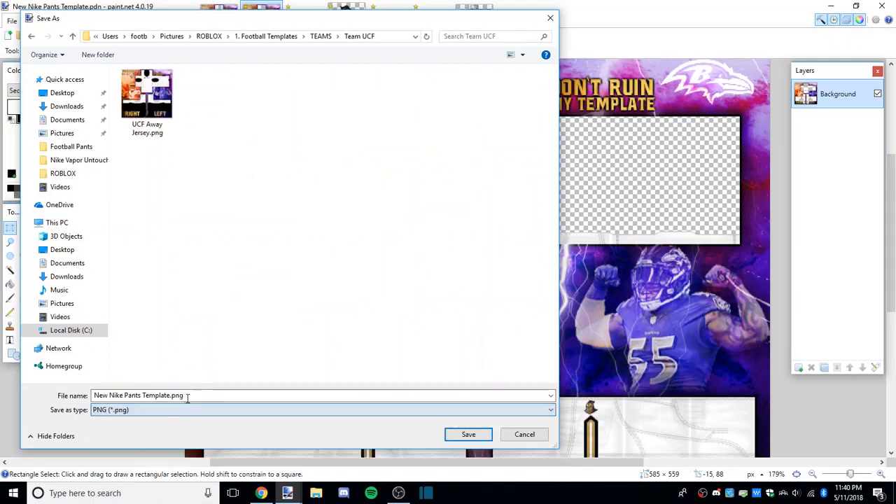
type("UCF White Pants")
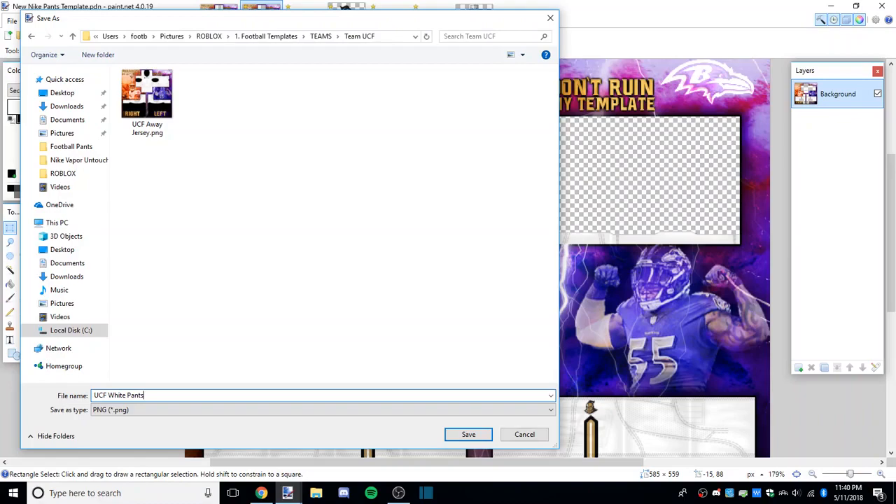
left_click(468, 434)
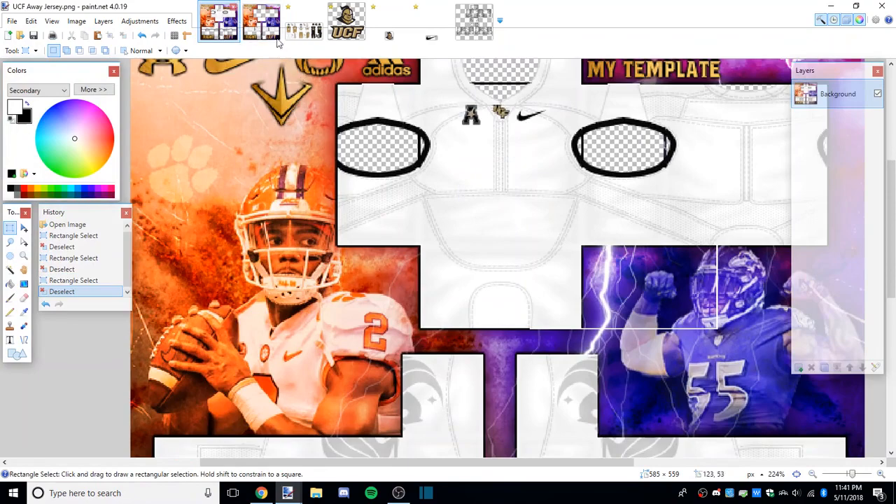
Step: Bring the Nike Vapor Untouchable 1 cleat PNG onto a new layer of the pants
left_click(260, 21)
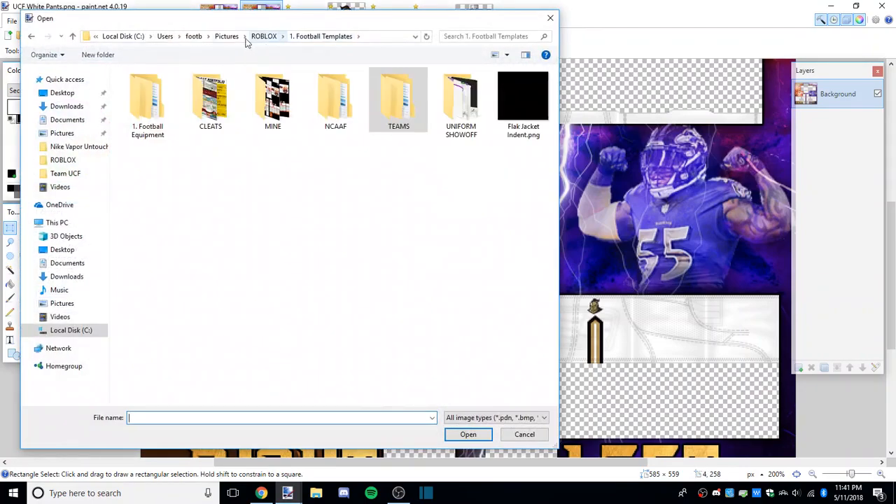
double_click(210, 100)
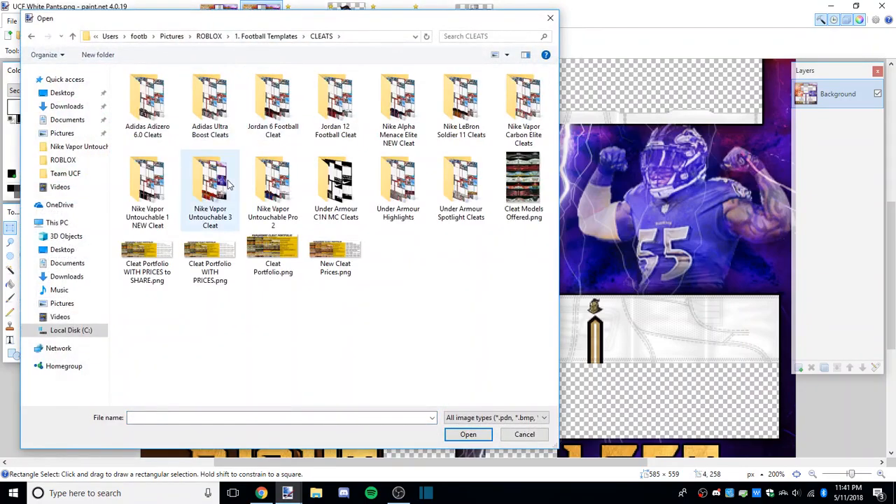
mouse_move(398, 184)
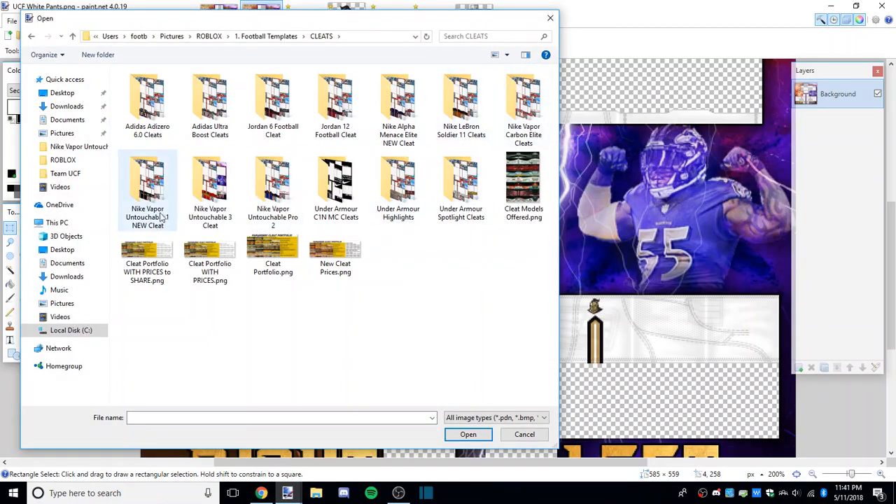
double_click(147, 182)
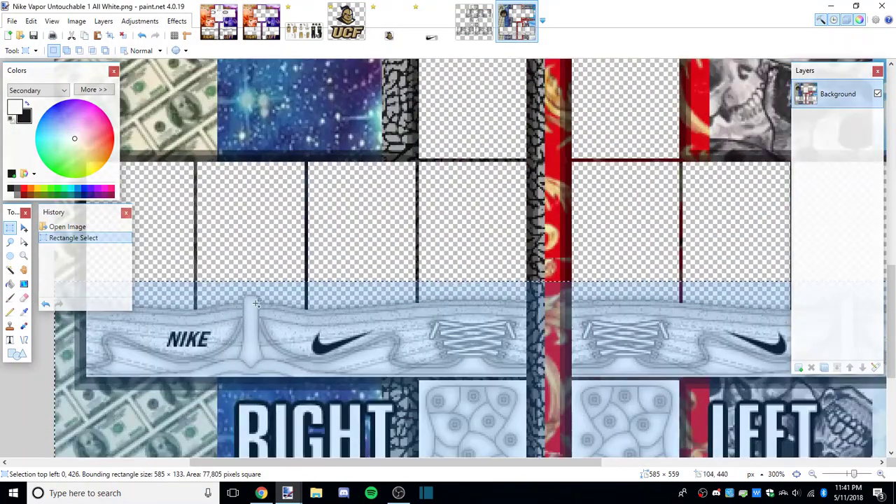
left_click(261, 21)
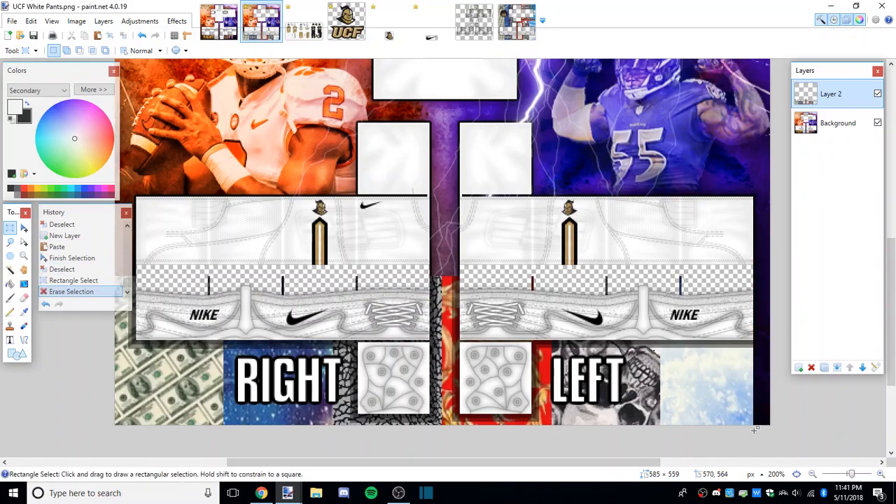
Step: Erase the leftover cleat artwork and the stray strip along the bottom
left_click_drag(532, 341, 755, 428)
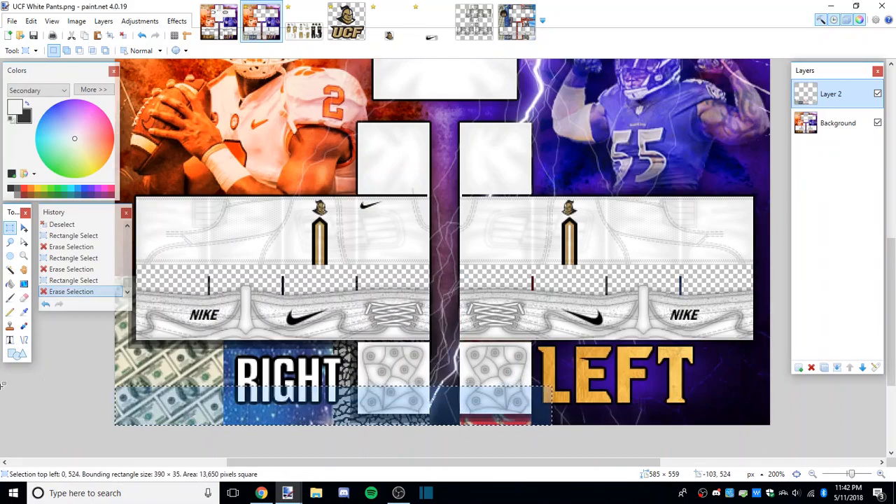
left_click_drag(115, 345, 357, 423)
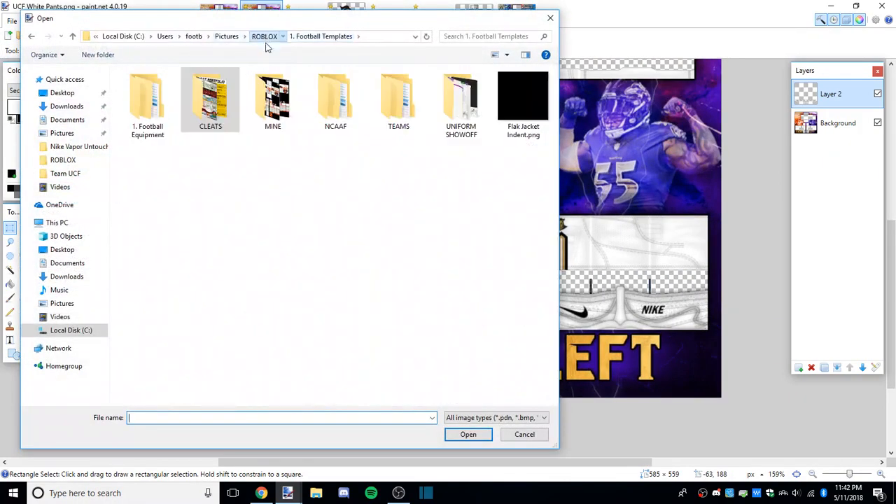
Step: Paste the White Sock Template No brand socks on a new layer moved beneath the pants and cleats
left_click(263, 37)
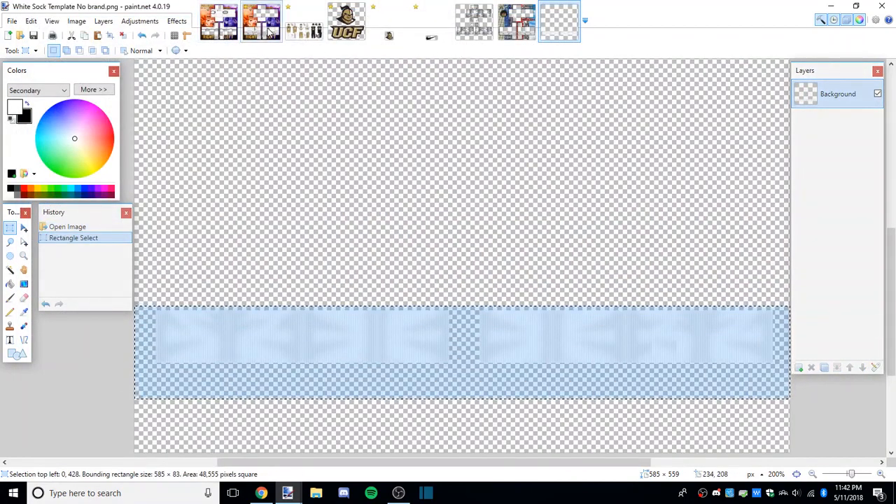
left_click(260, 21)
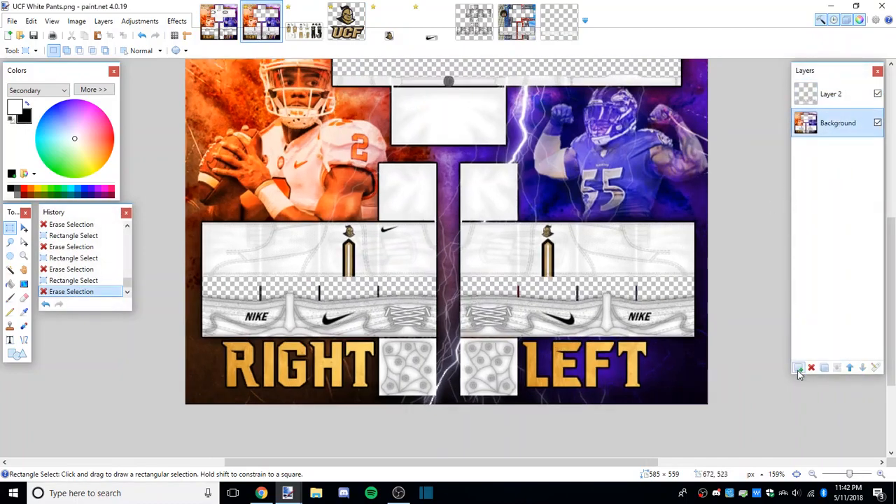
left_click(798, 367)
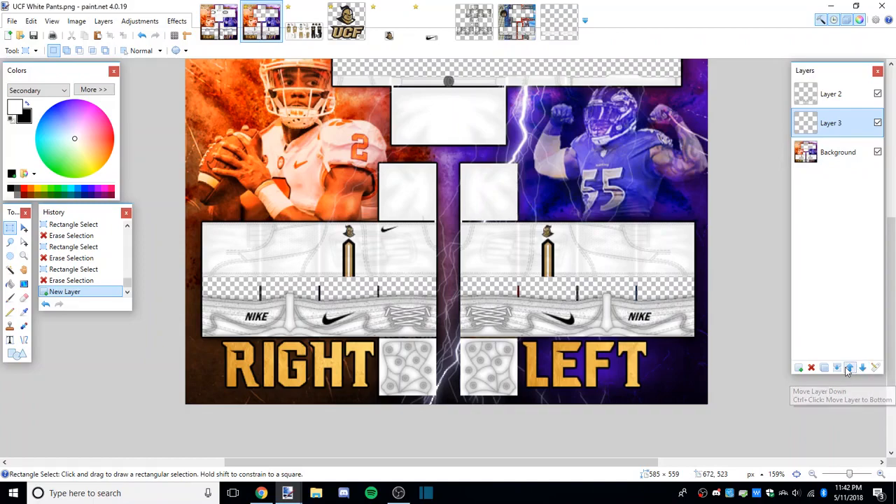
left_click(850, 367)
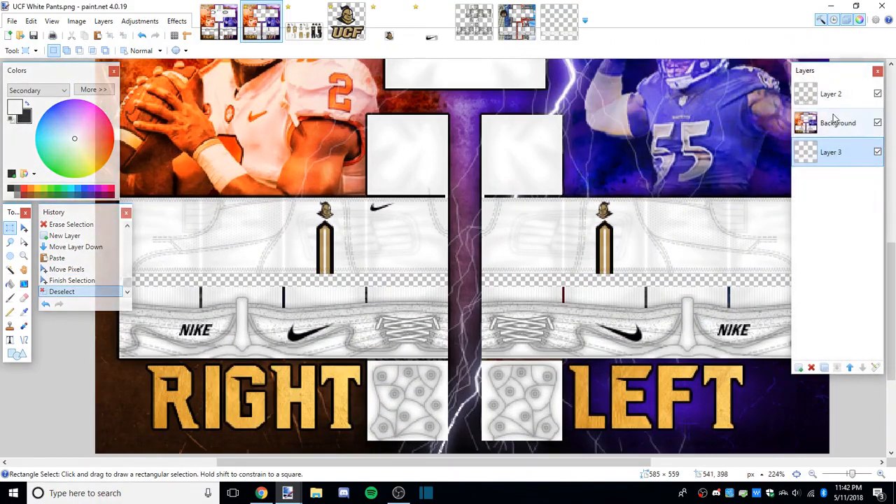
left_click(837, 123)
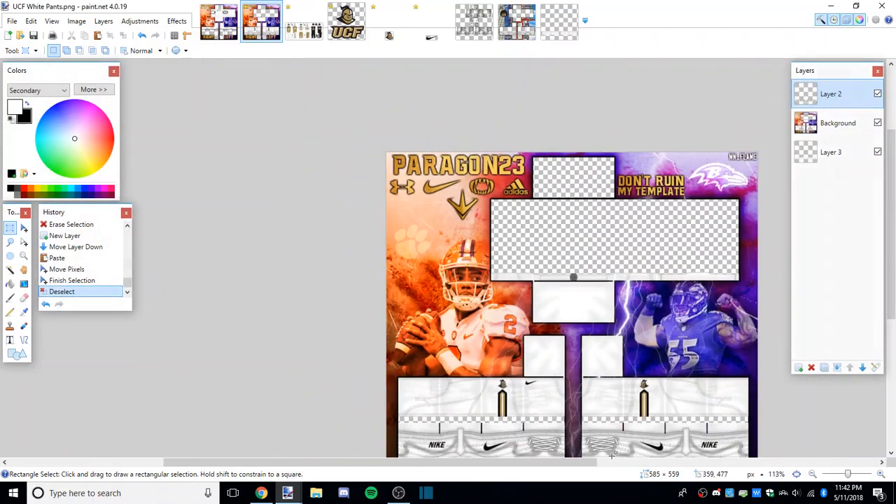
left_click(837, 372)
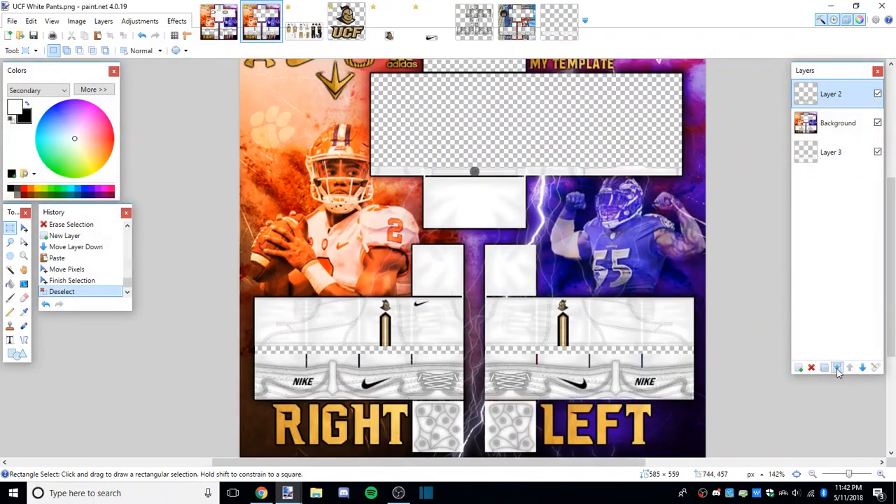
Step: Flatten the layers and save as PNG 'UCF White Pants with Untouchable 1s'
left_click(11, 21)
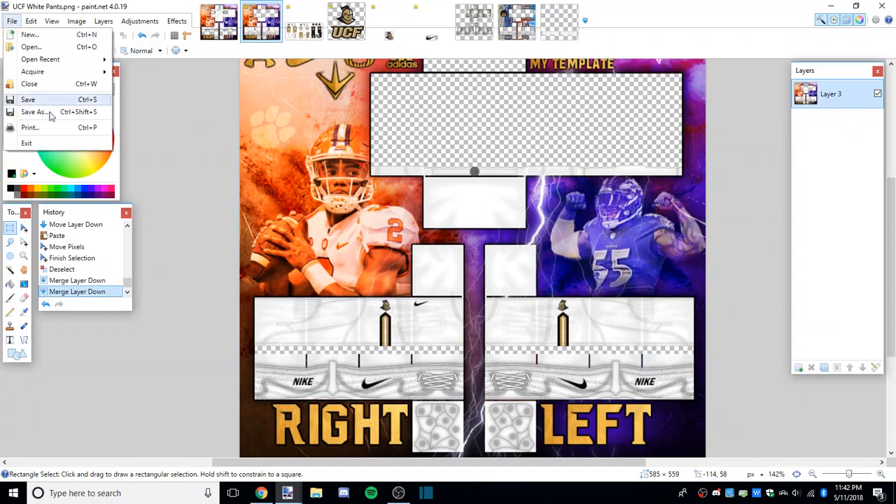
left_click(33, 112)
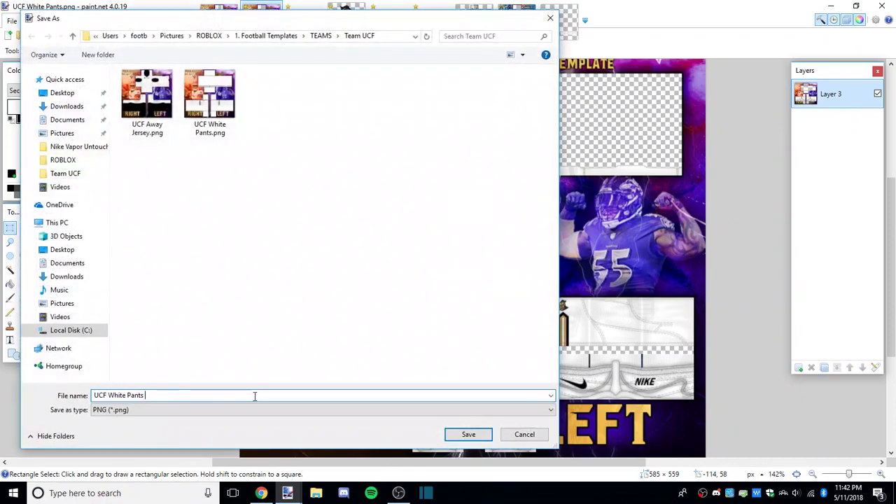
type("with")
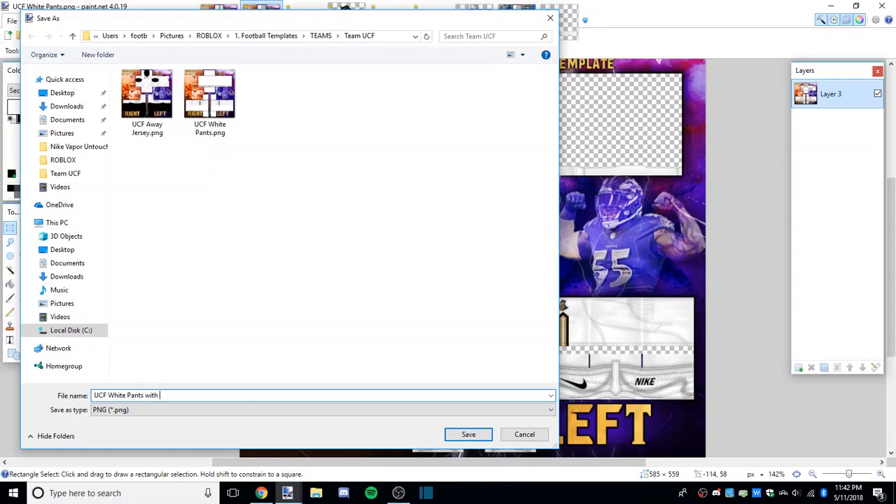
type("Untouchable")
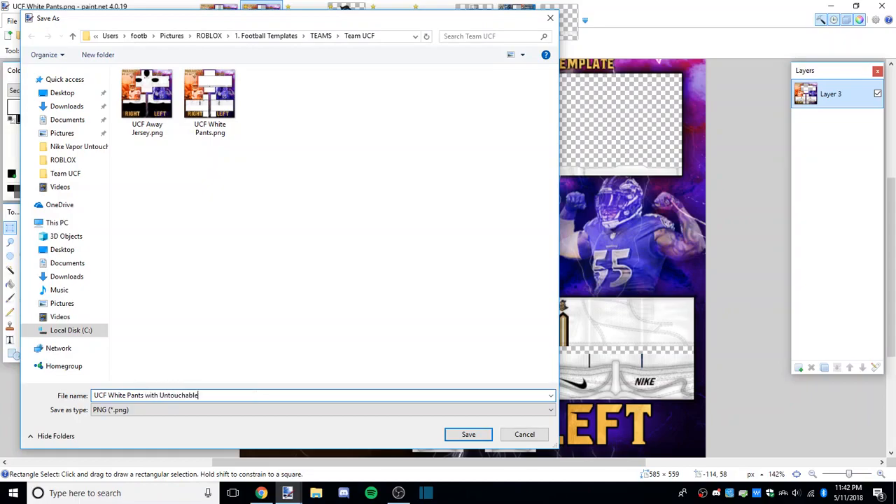
left_click(467, 434)
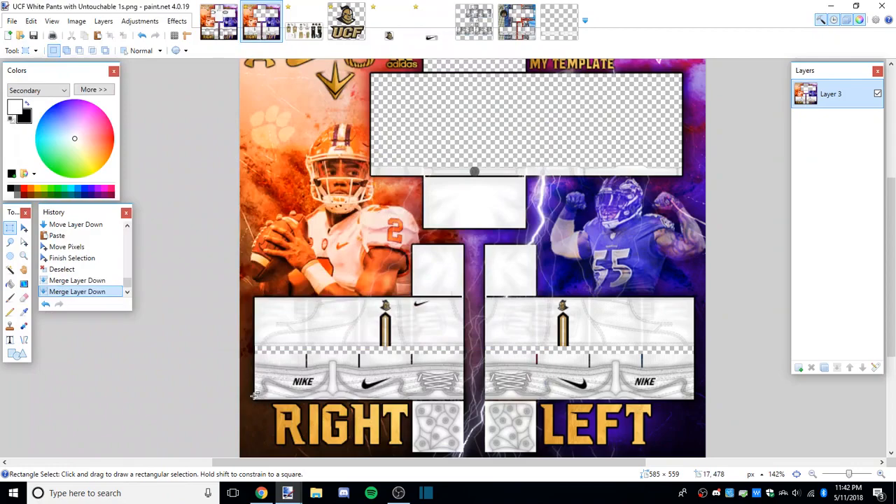